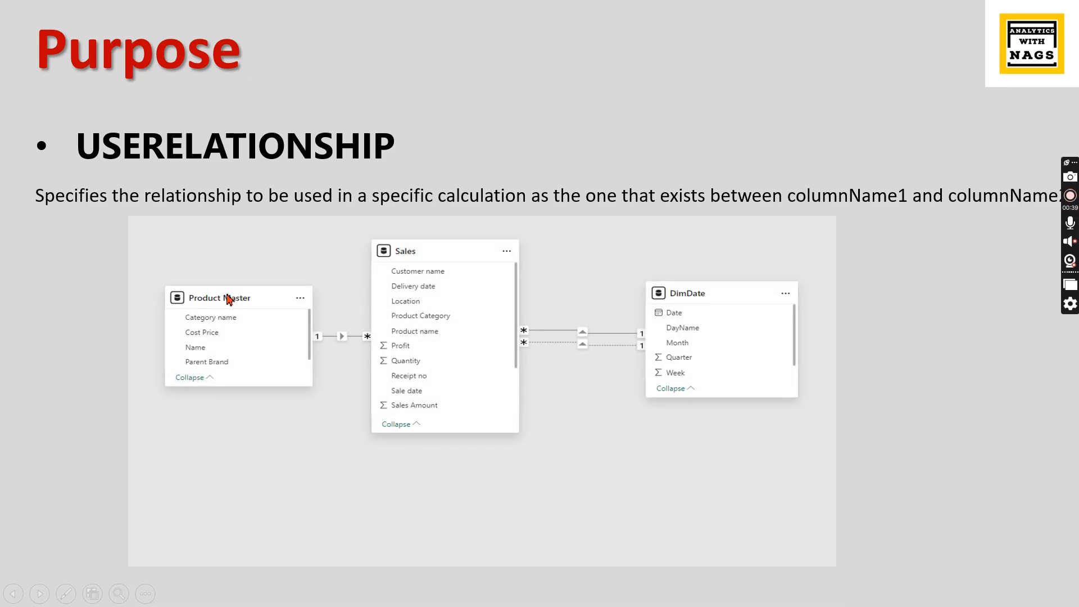
pyautogui.moveTo(612, 338)
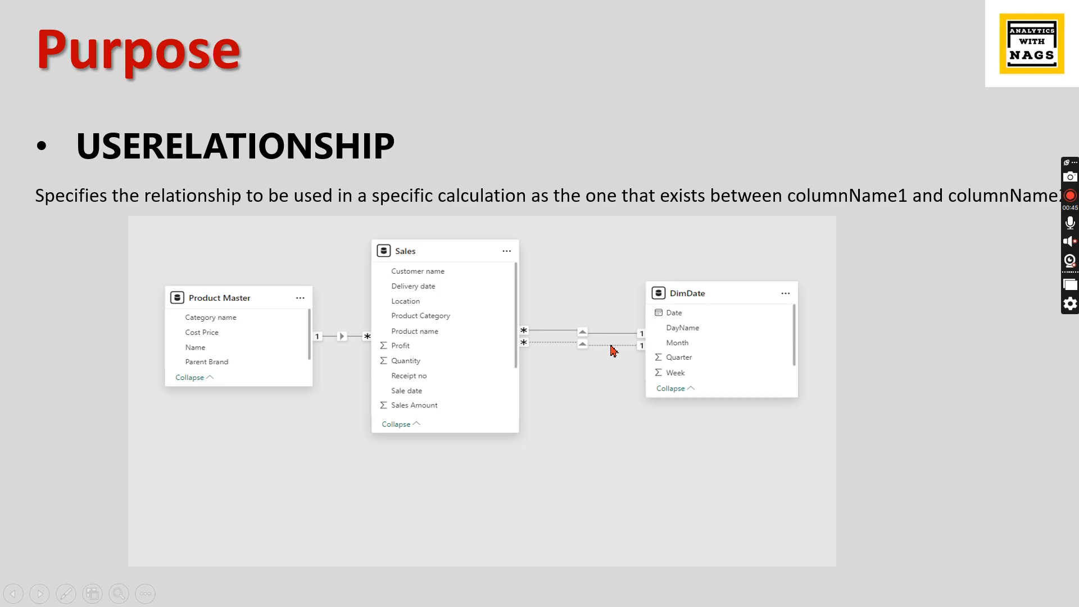
pyautogui.moveTo(659, 269)
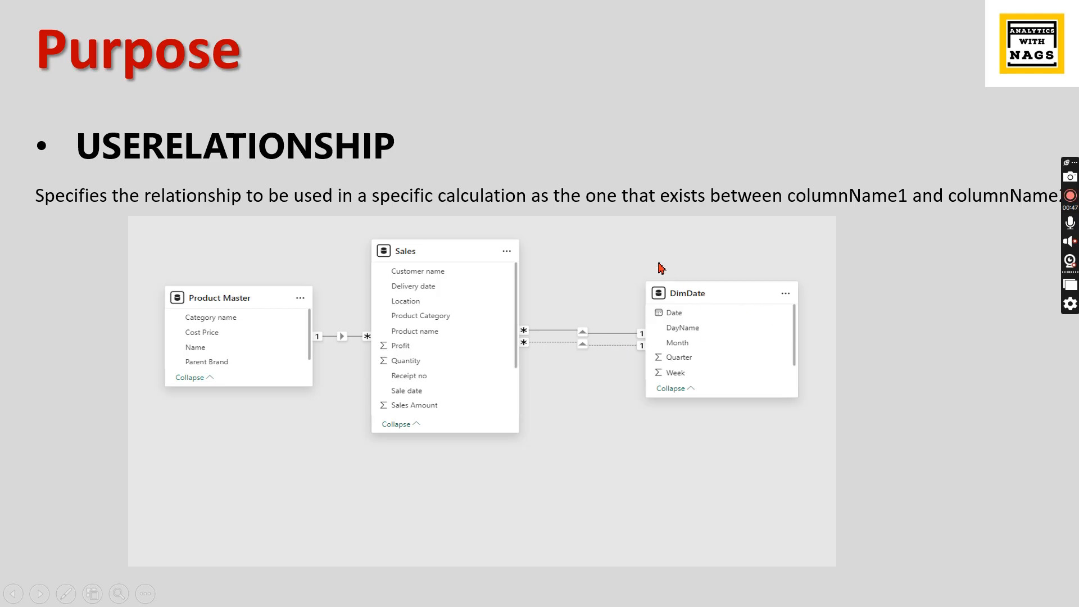
pyautogui.moveTo(605, 337)
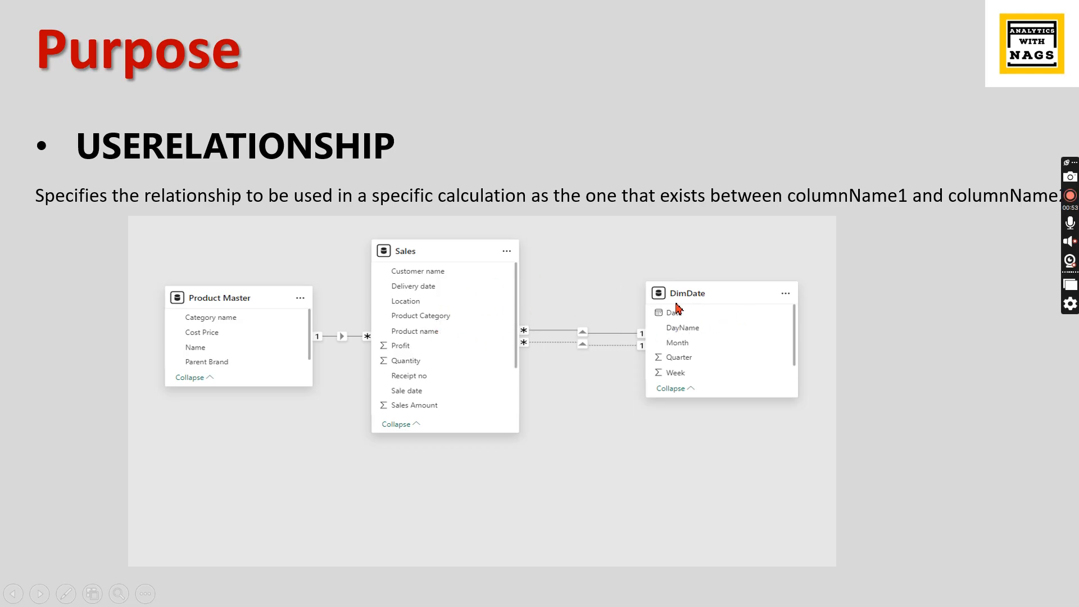
pyautogui.moveTo(596, 339)
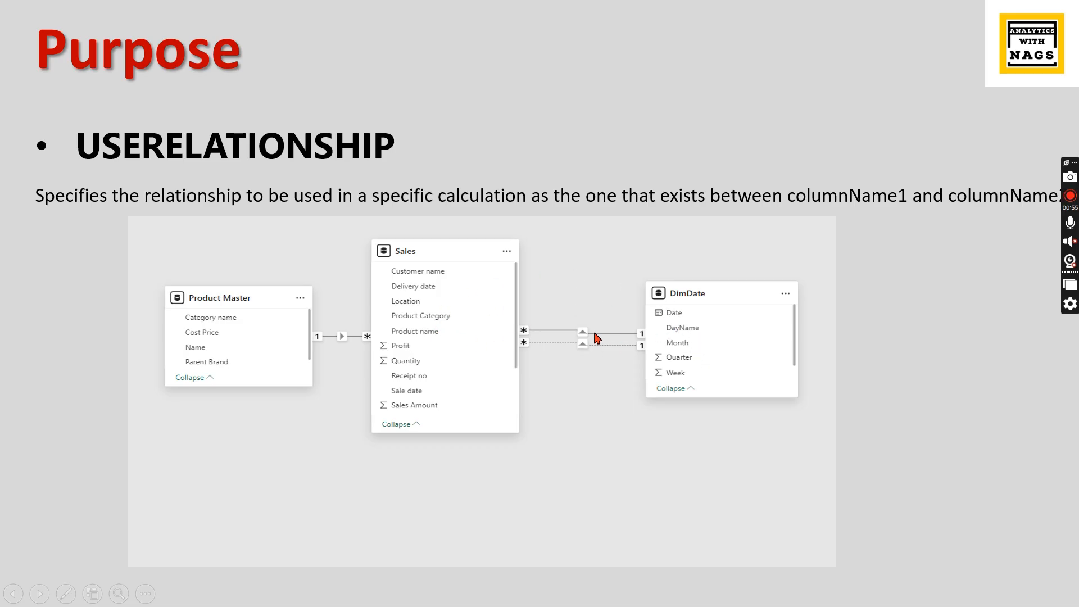
pyautogui.moveTo(420, 305)
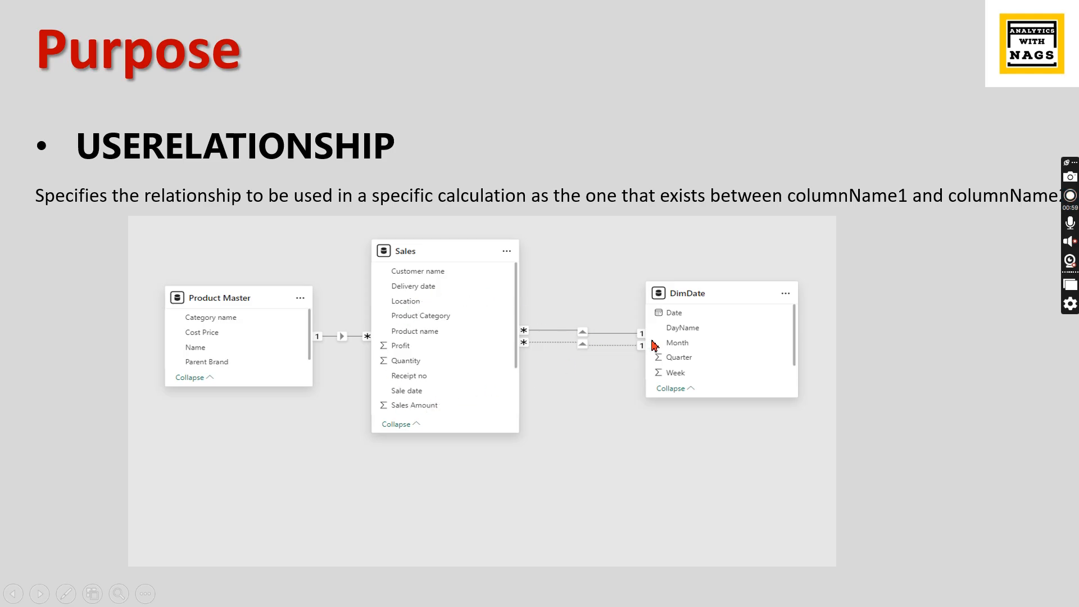
pyautogui.moveTo(405, 351)
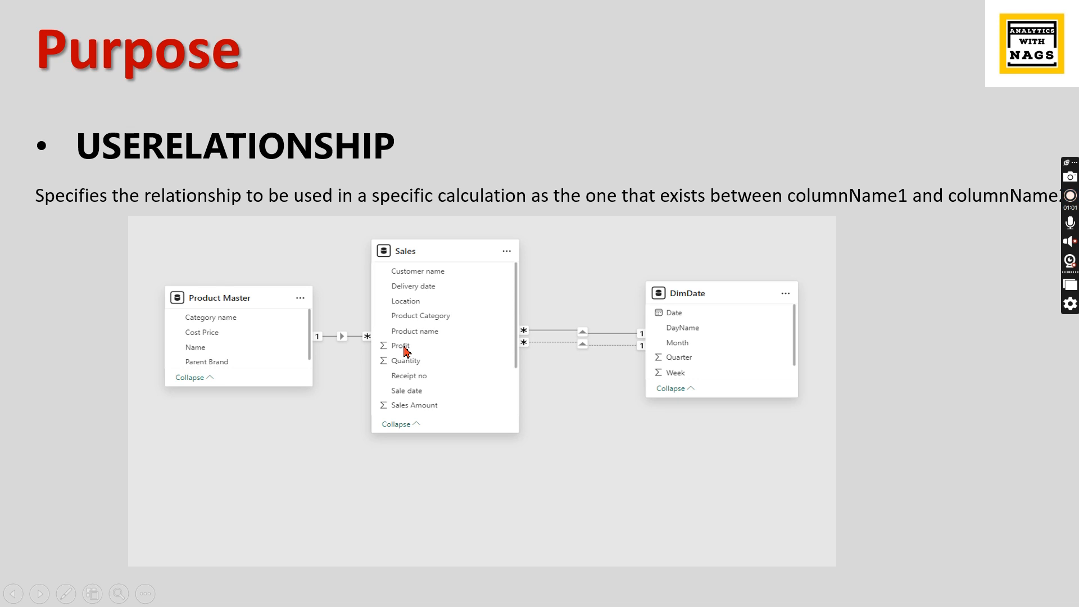
pyautogui.moveTo(626, 356)
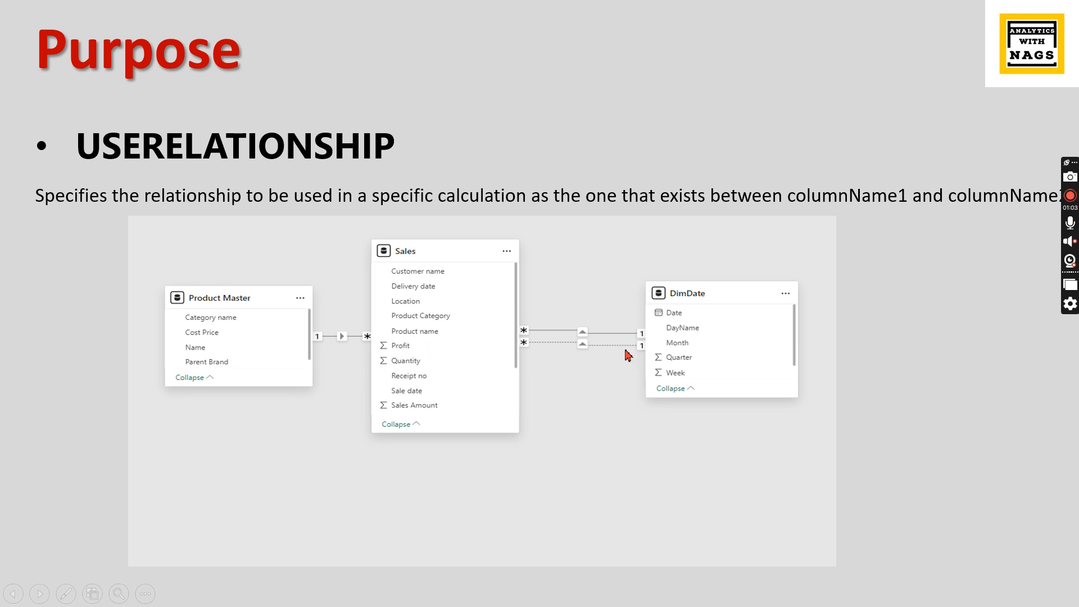
pyautogui.moveTo(633, 355)
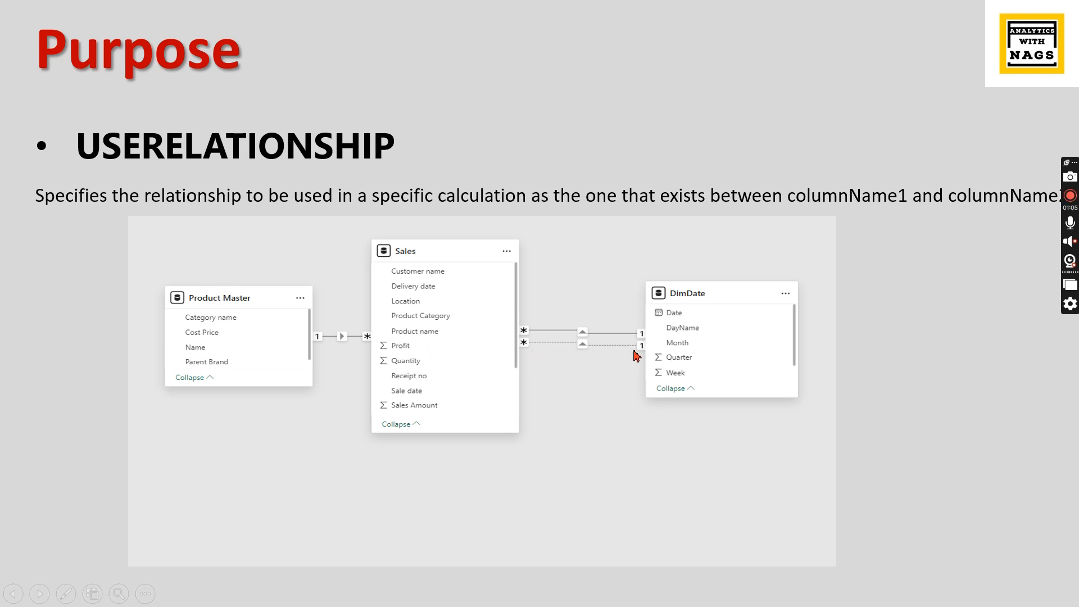
pyautogui.moveTo(406, 386)
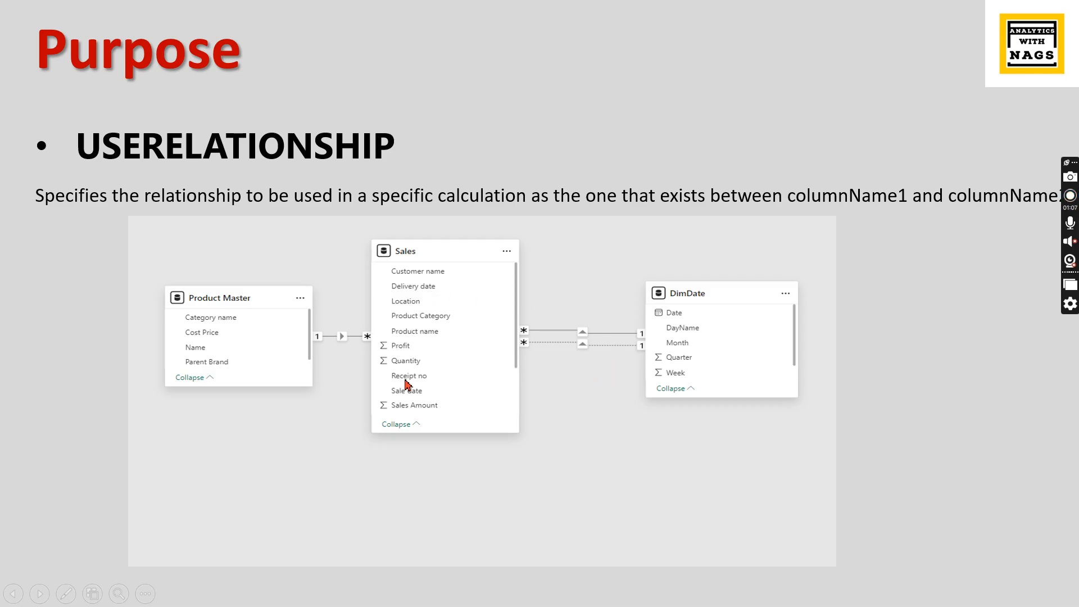
pyautogui.moveTo(255, 503)
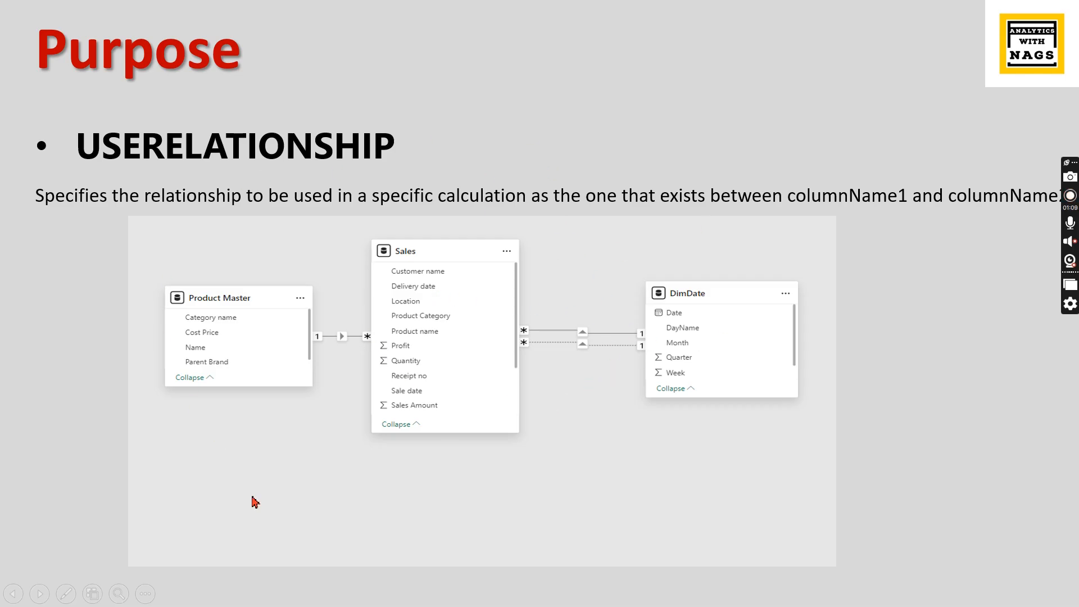
pyautogui.moveTo(619, 358)
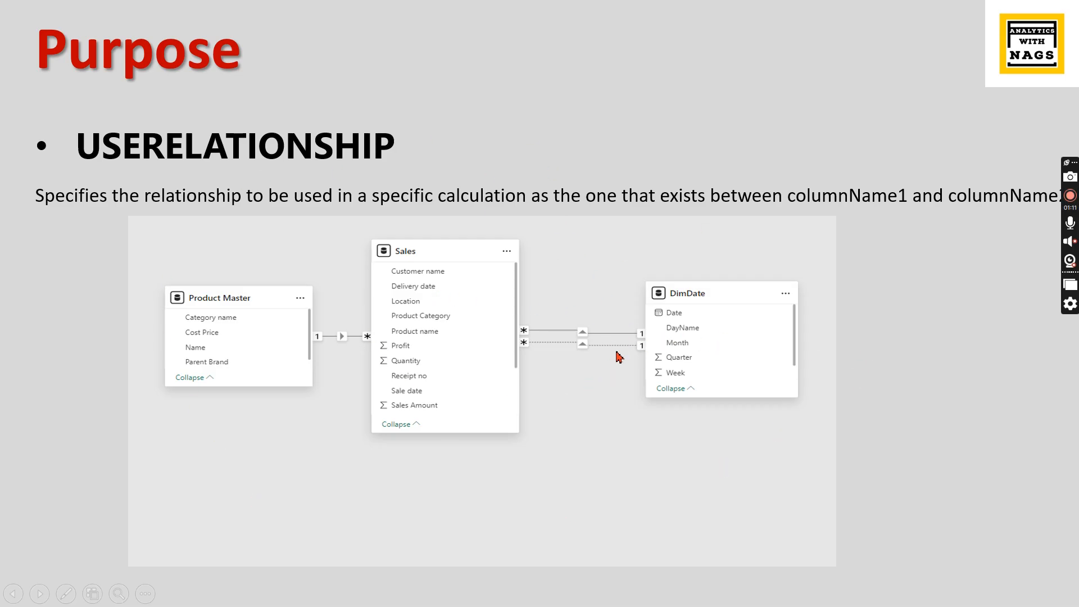
pyautogui.moveTo(79, 170)
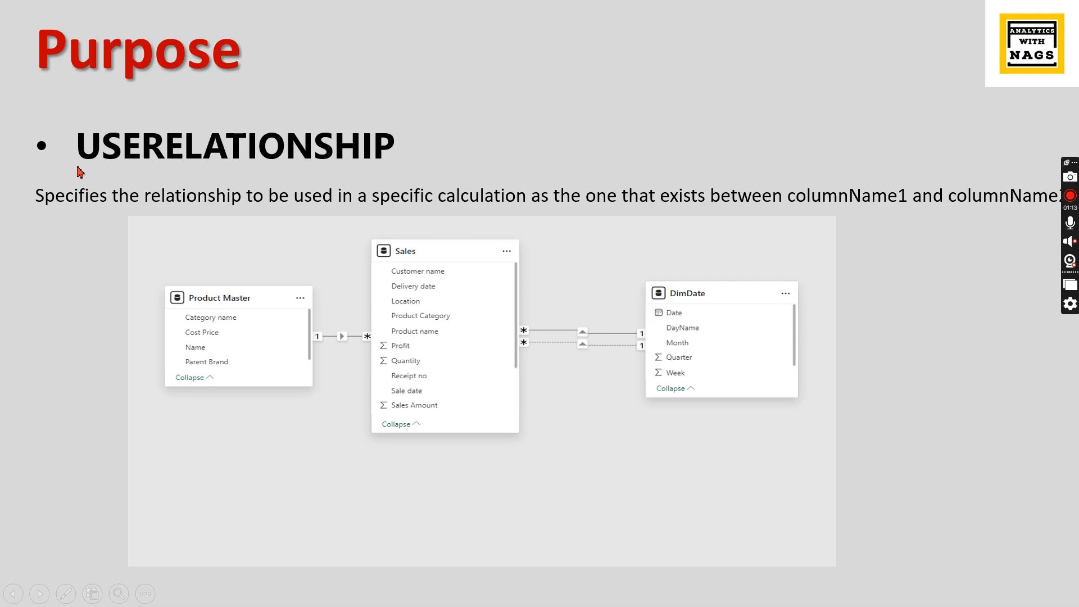
pyautogui.moveTo(603, 343)
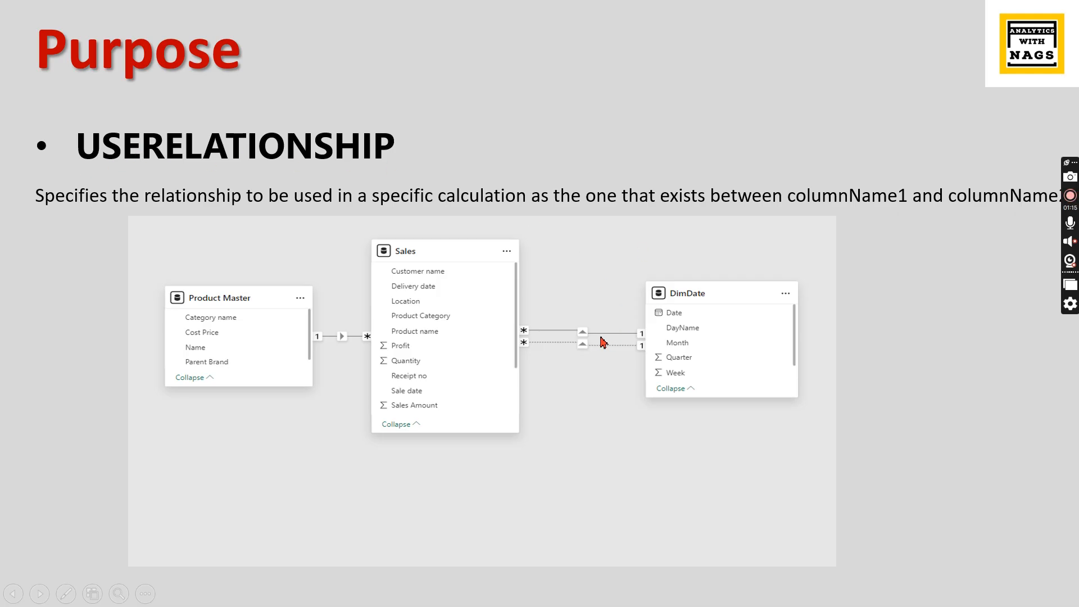
pyautogui.moveTo(622, 339)
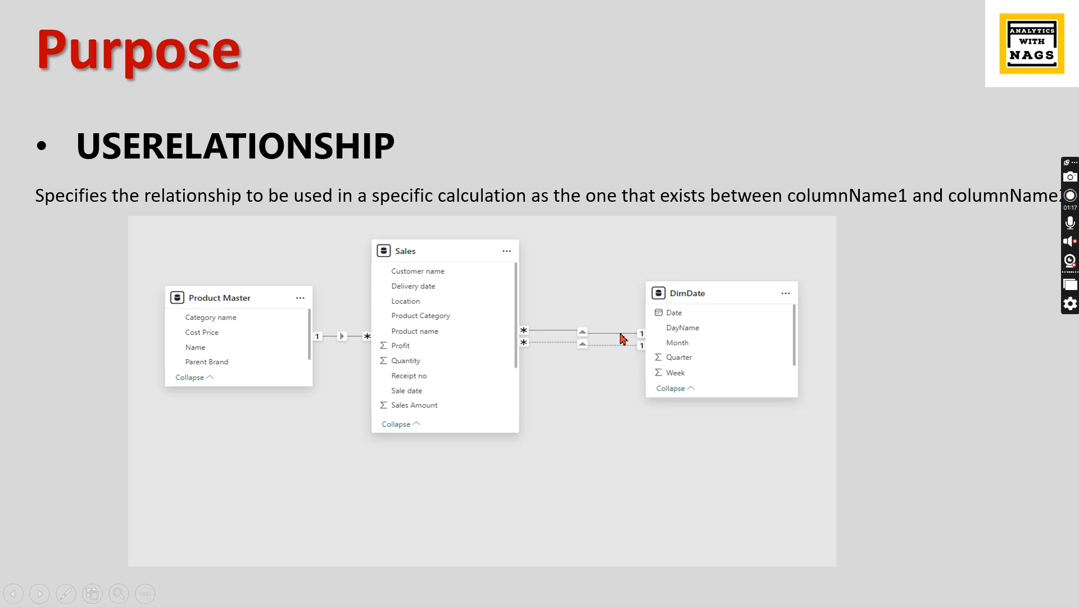
pyautogui.moveTo(606, 359)
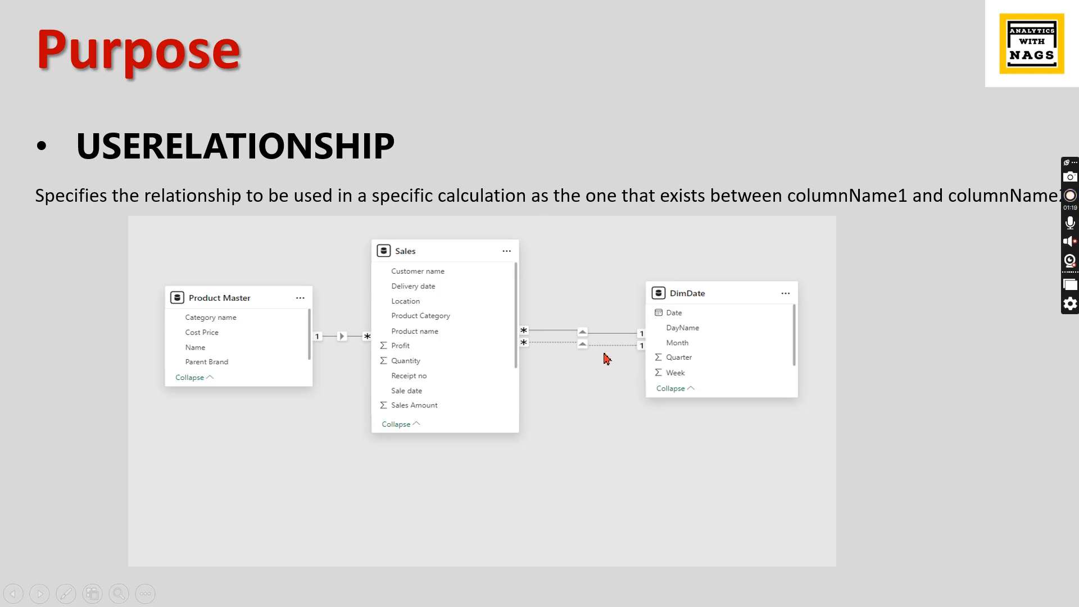
pyautogui.moveTo(994, 366)
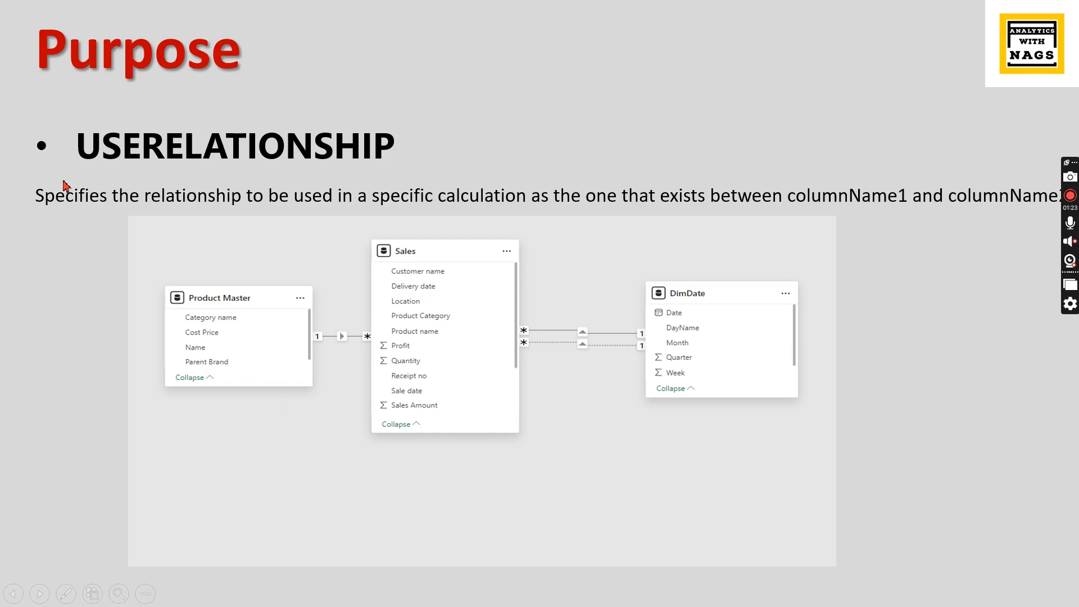
pyautogui.moveTo(122, 557)
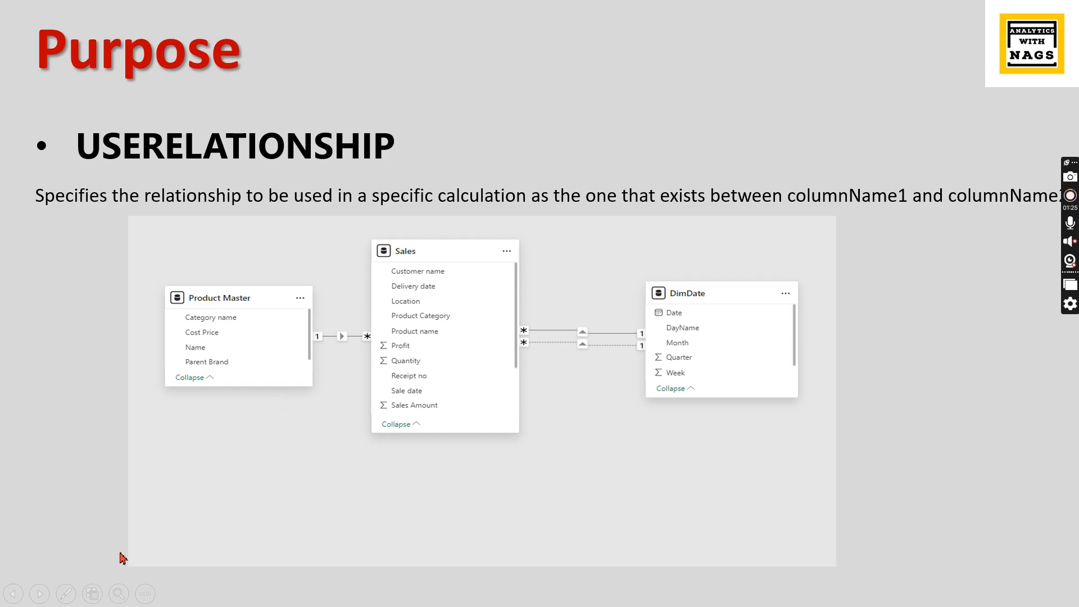
pyautogui.moveTo(690, 260)
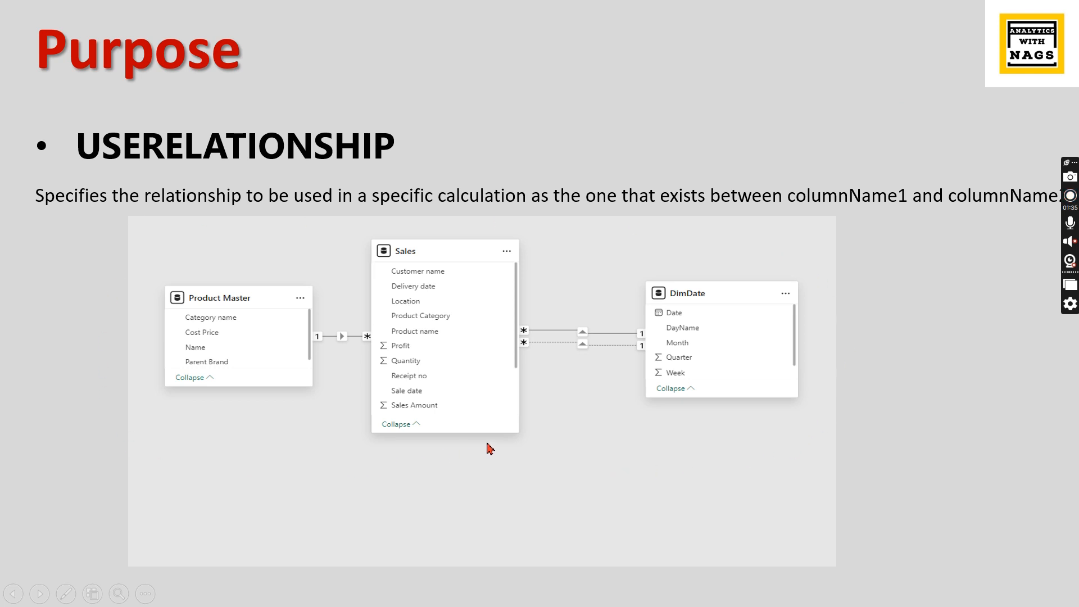
pyautogui.moveTo(612, 353)
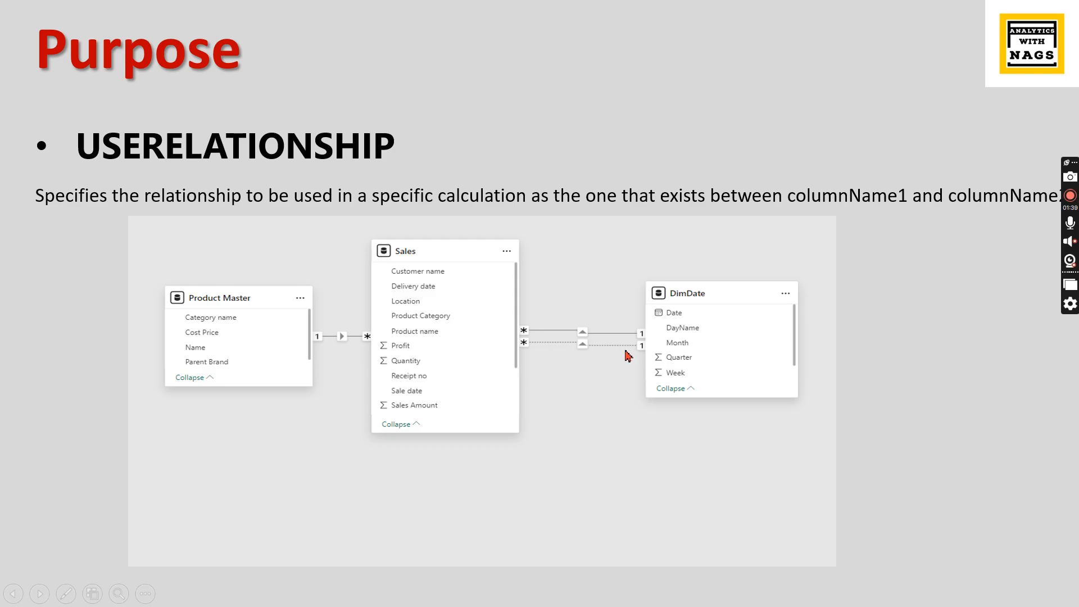
pyautogui.moveTo(741, 174)
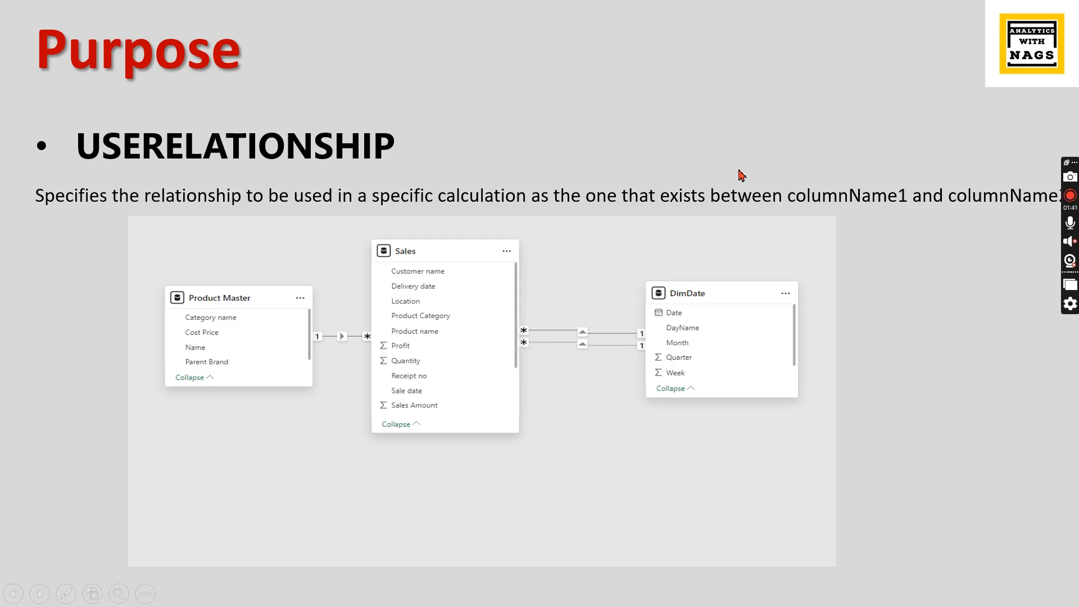
pyautogui.moveTo(797, 129)
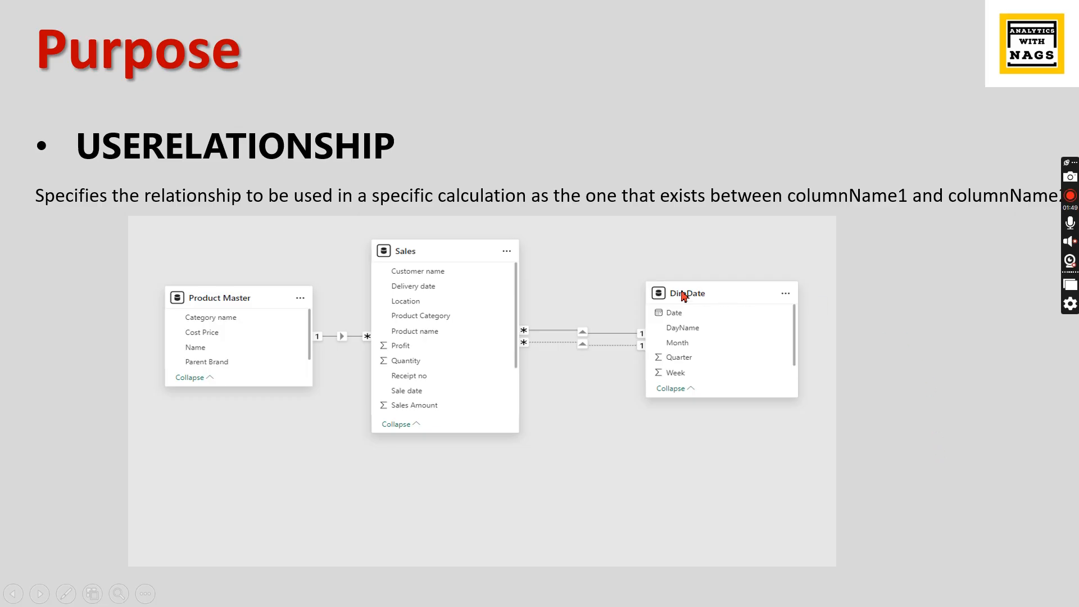
pyautogui.moveTo(587, 347)
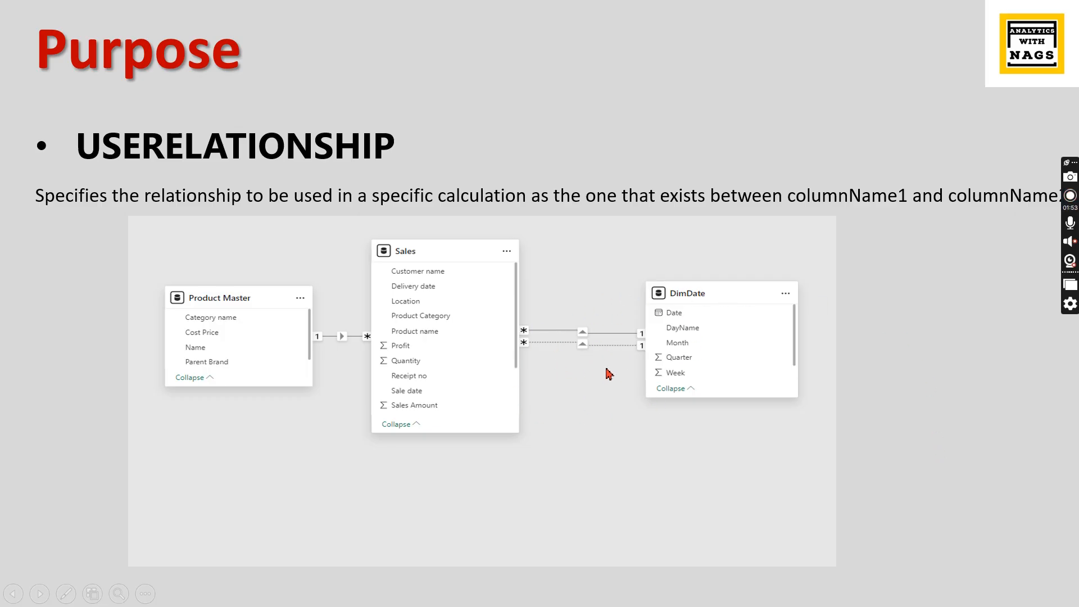
pyautogui.moveTo(237, 535)
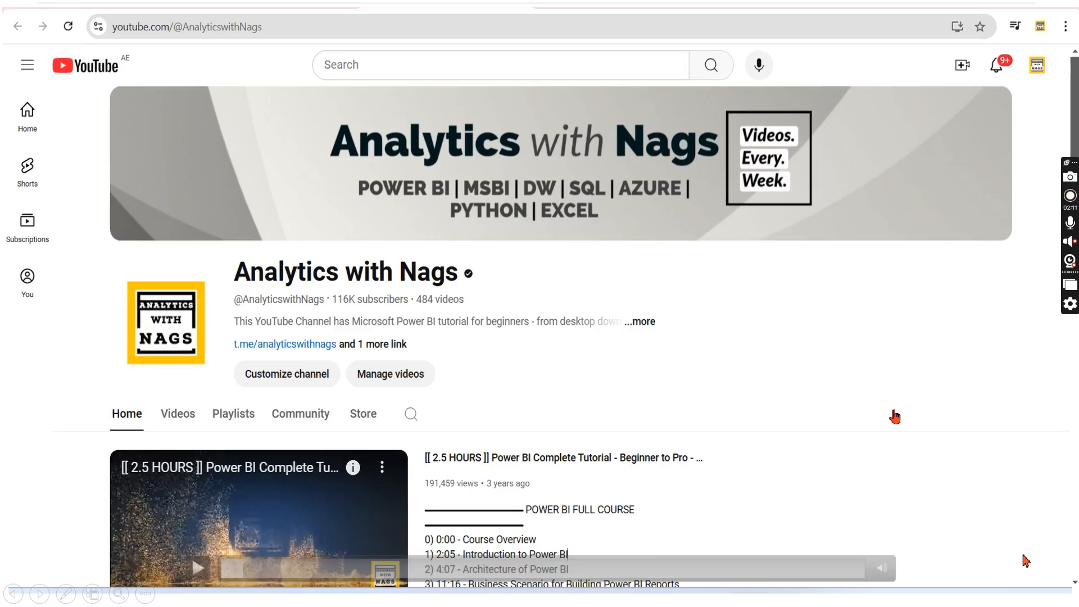
# Scroll down the Analytics with Nags channel slide, then leave the slideshow for slide 4
pyautogui.scroll(-3)
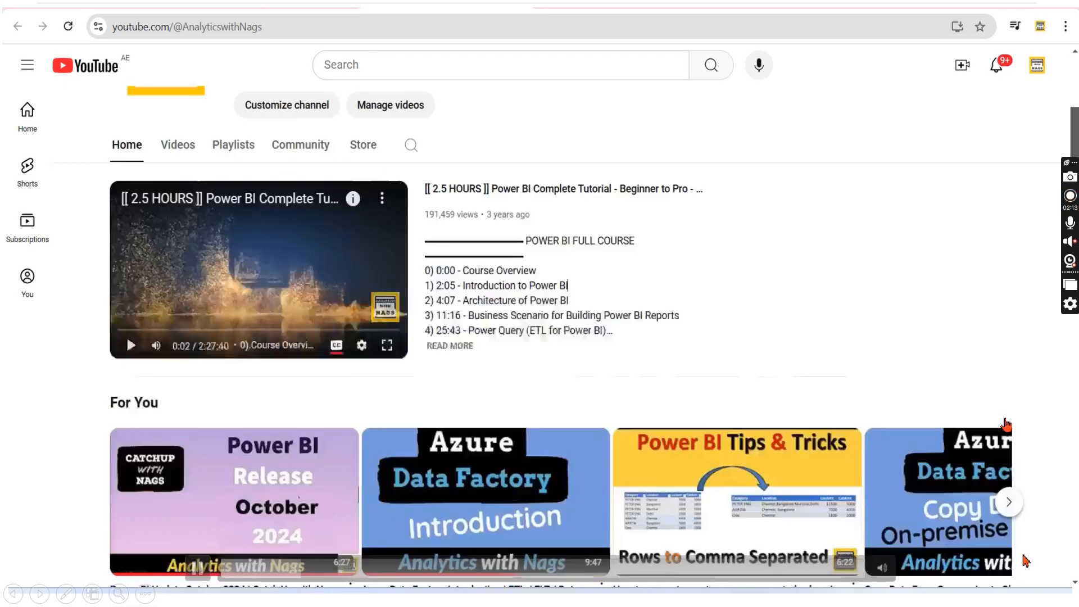
pyautogui.scroll(-3)
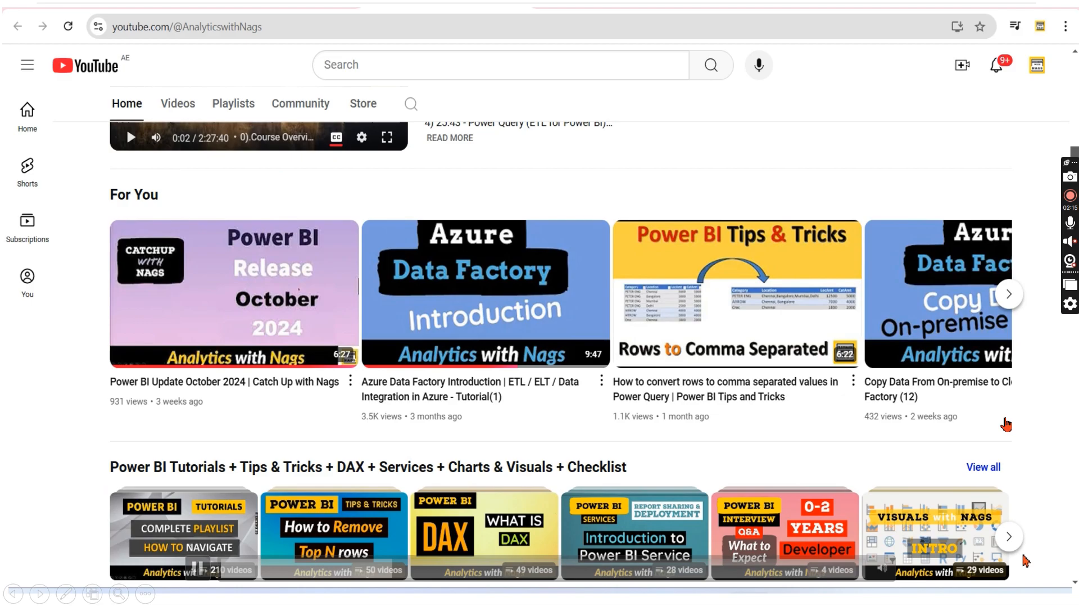
pyautogui.scroll(-3)
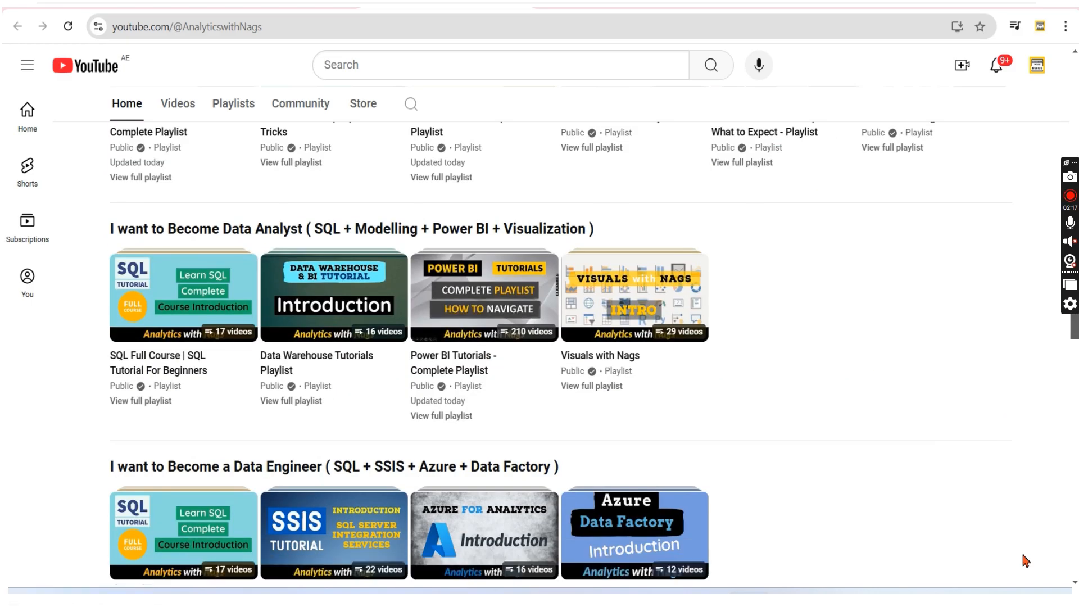
pyautogui.scroll(-3)
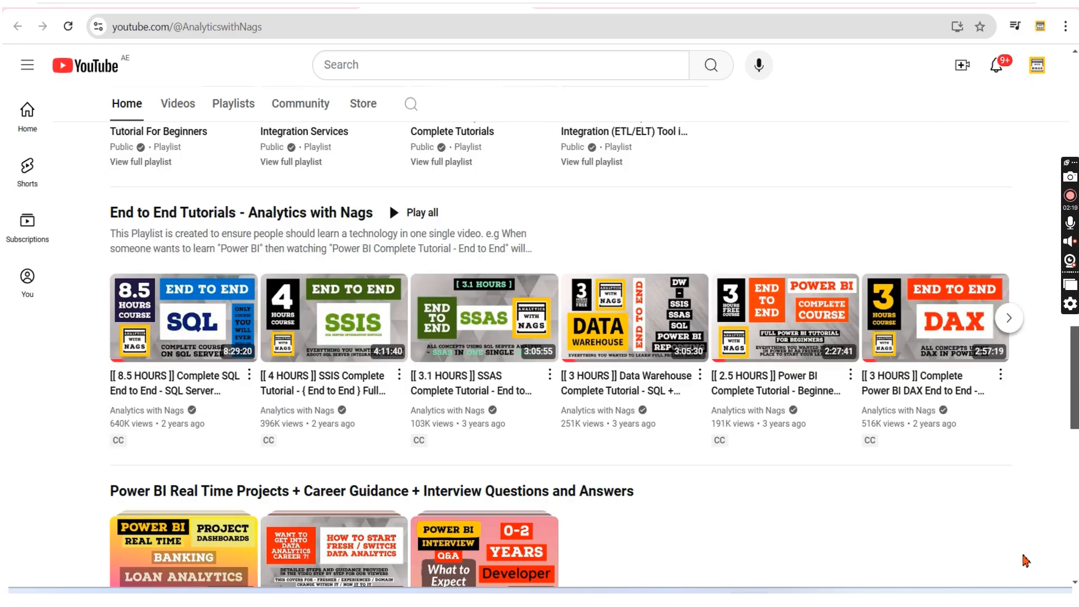
pyautogui.scroll(-3)
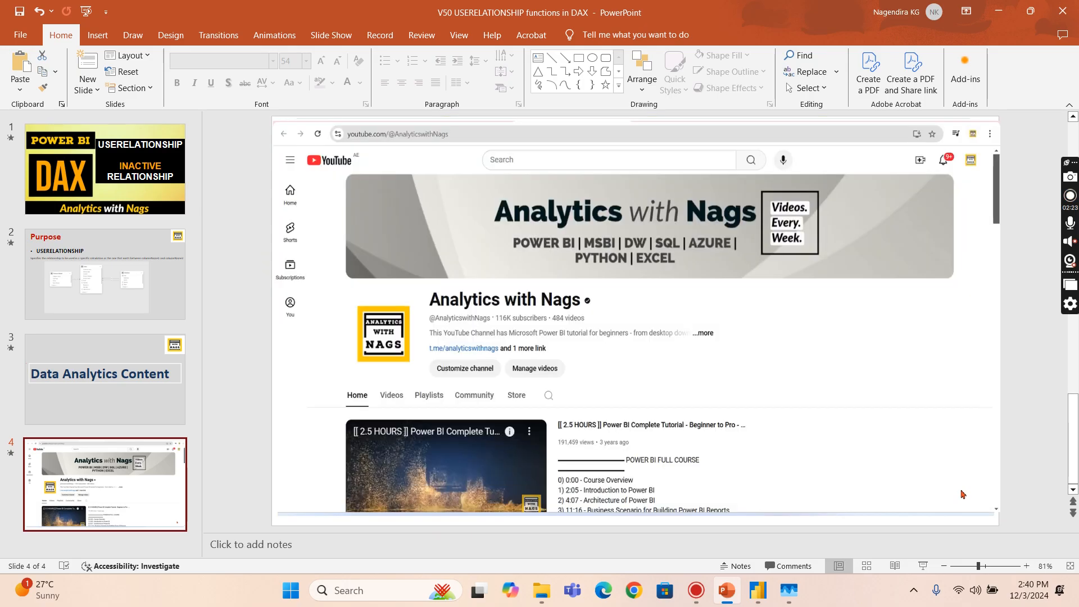
pyautogui.click(756, 591)
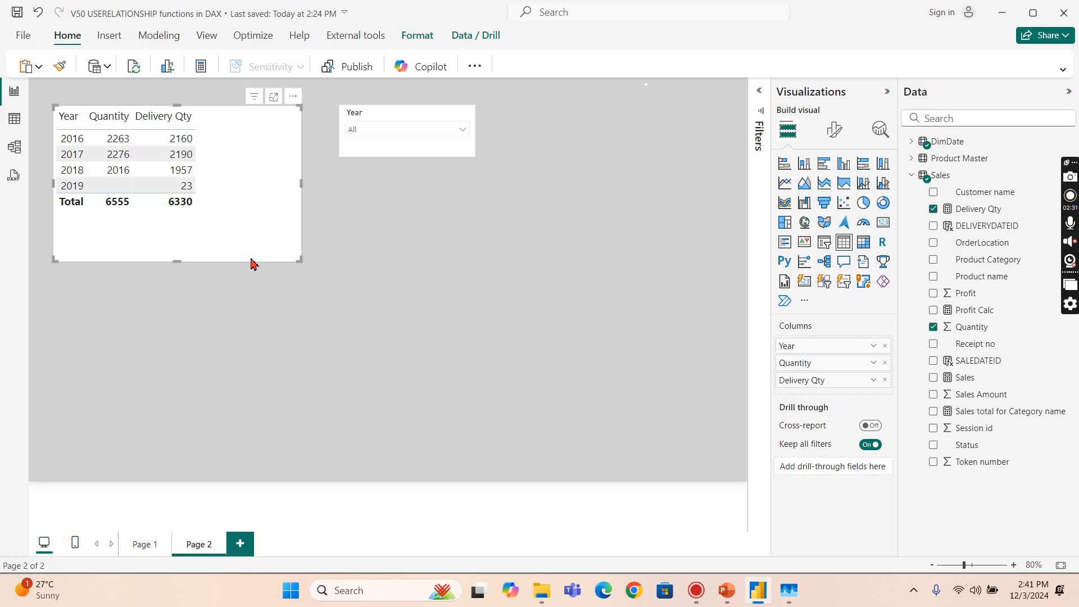
pyautogui.moveTo(221, 259)
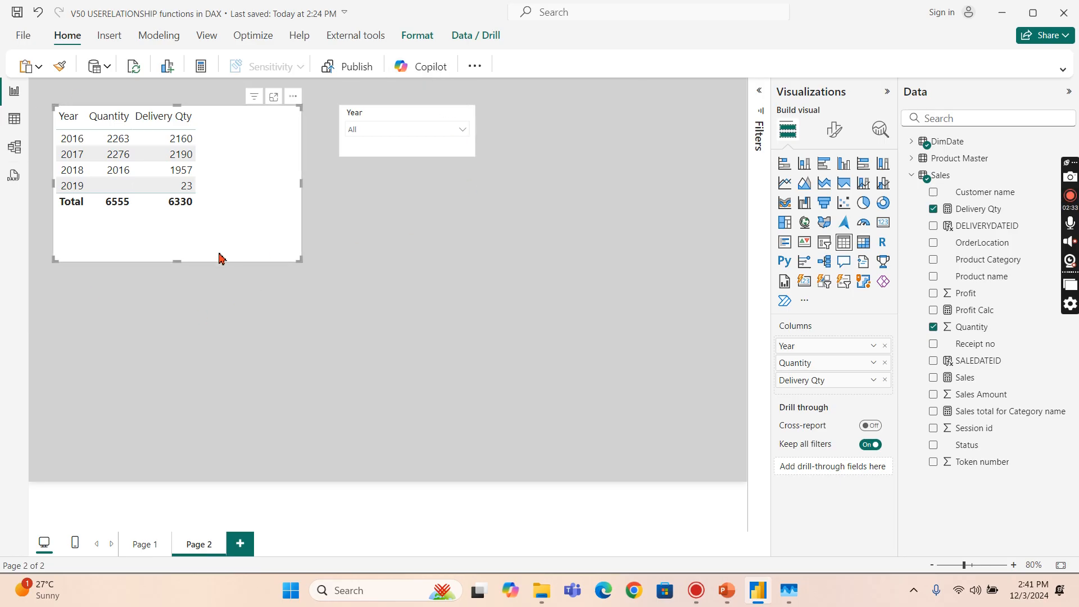
# Inspect the active SALEDATEID and inactive DELIVERYDATEID relationships in Model view without changing them
pyautogui.click(14, 147)
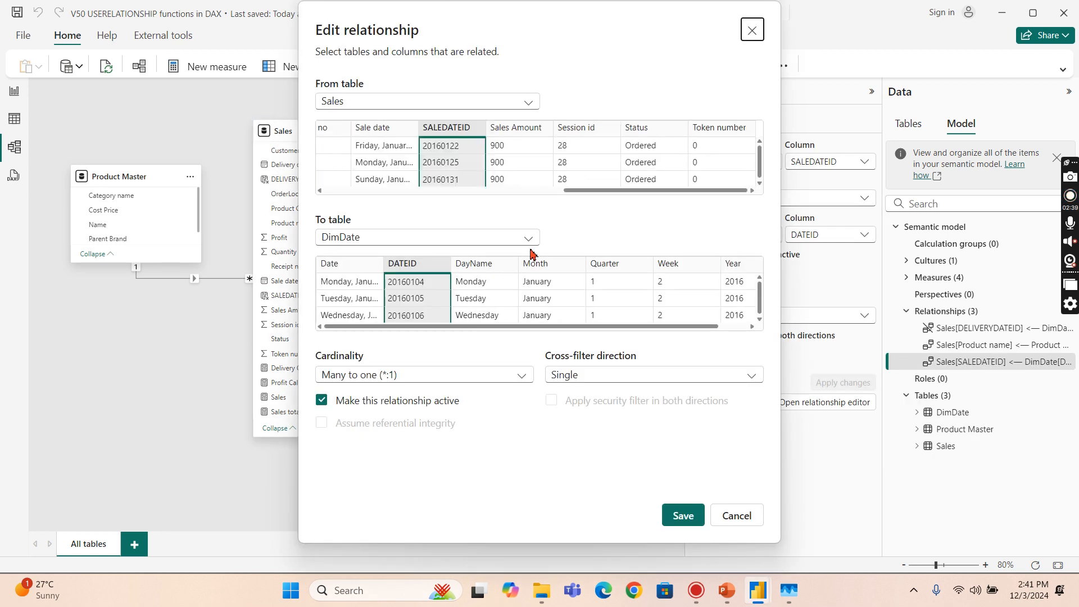
pyautogui.moveTo(418, 302)
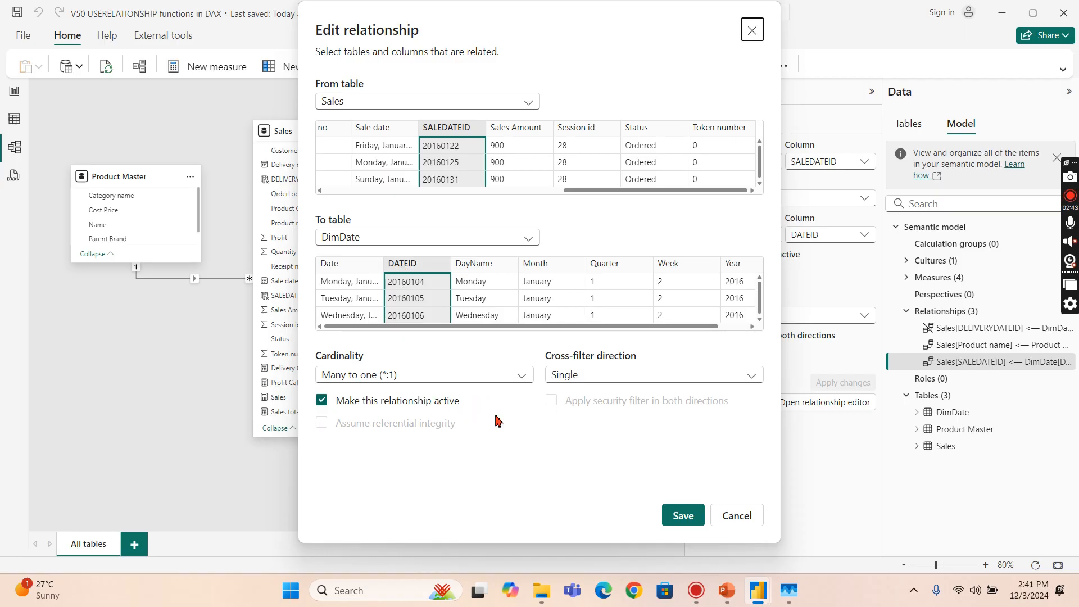
pyautogui.click(736, 515)
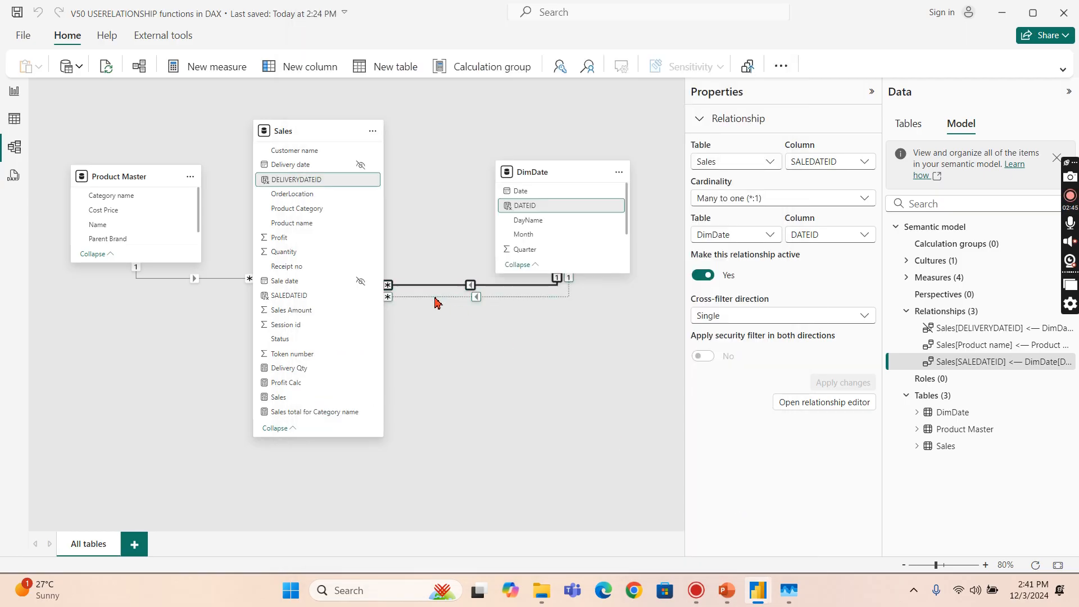
pyautogui.click(823, 403)
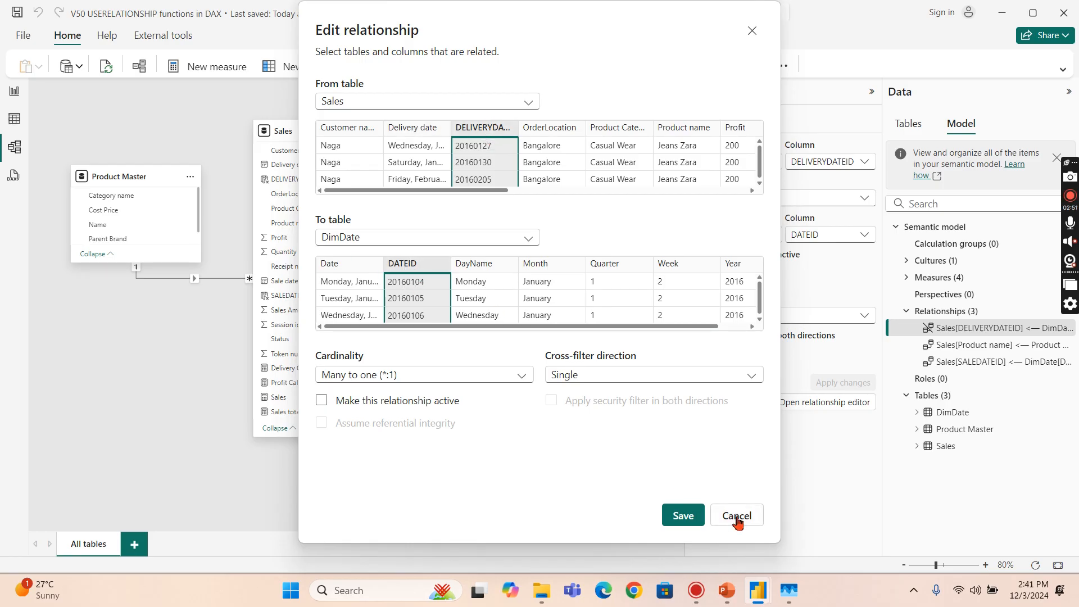
pyautogui.click(736, 515)
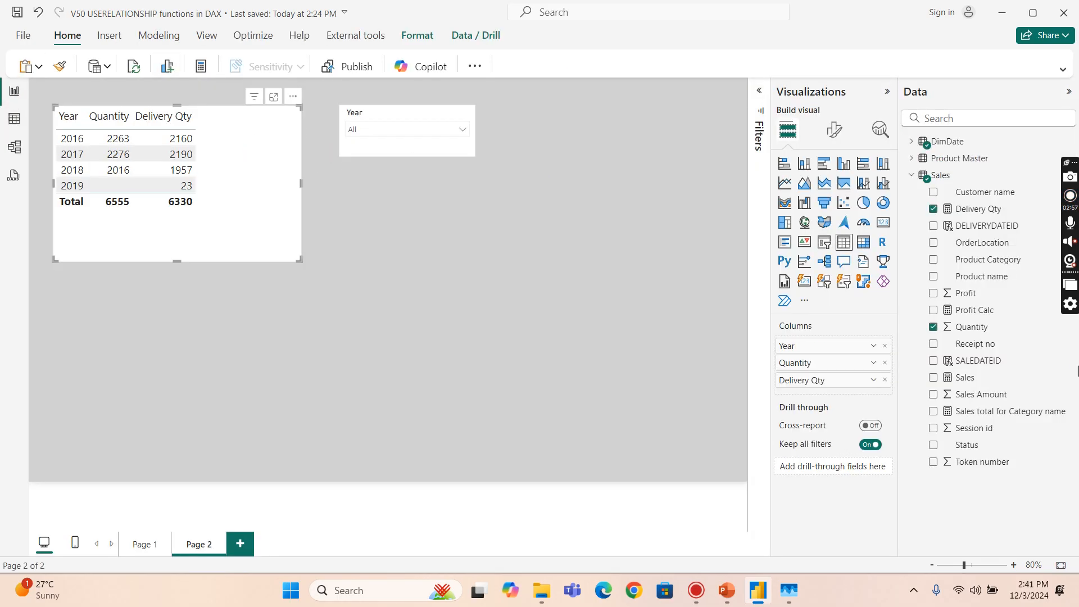
pyautogui.moveTo(978, 209)
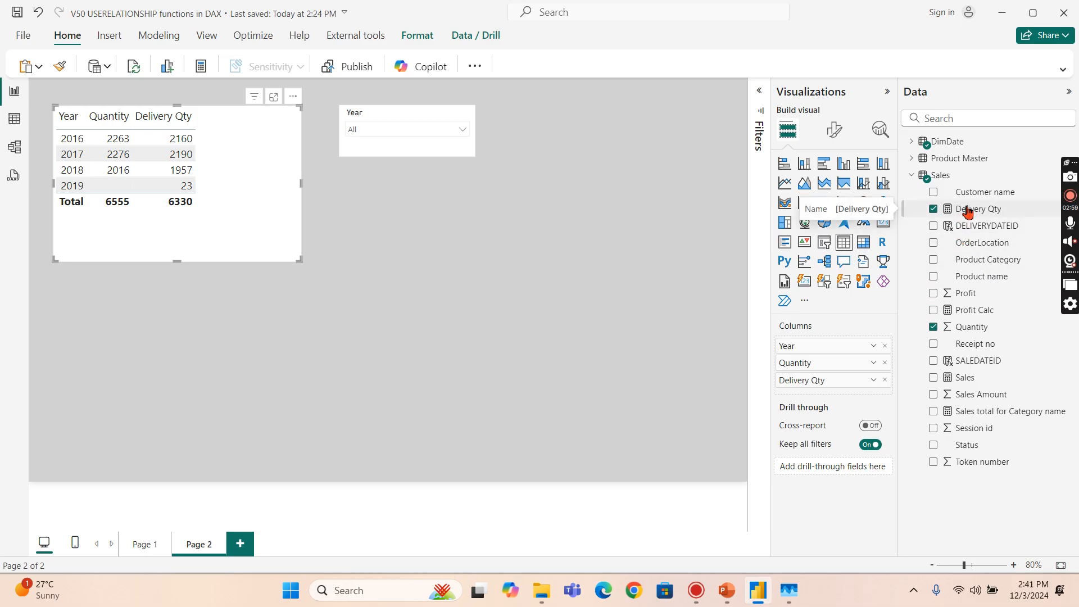
pyautogui.click(978, 209)
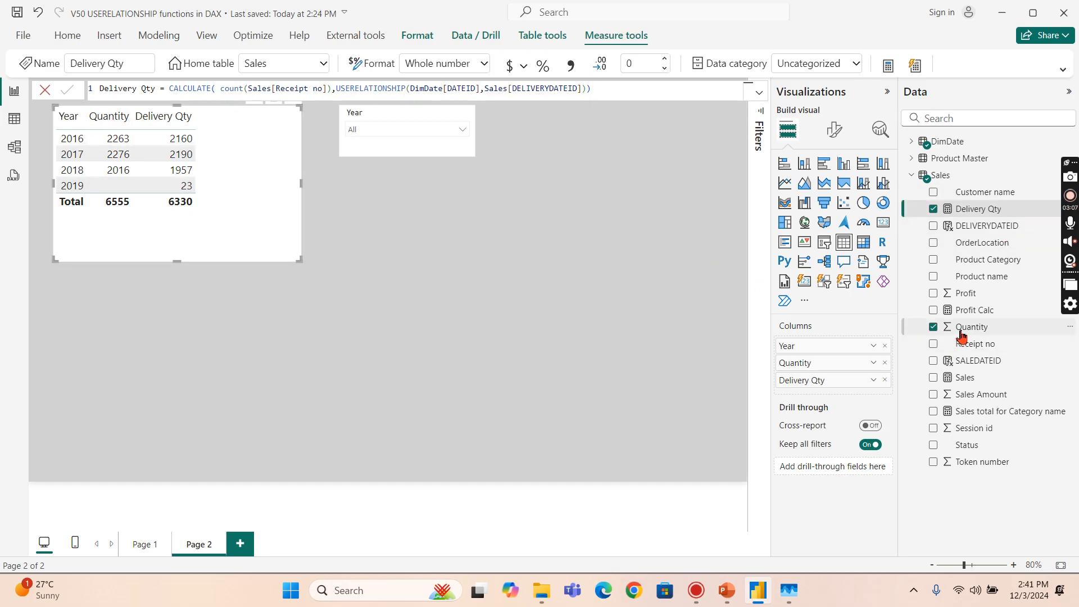
pyautogui.moveTo(970, 326)
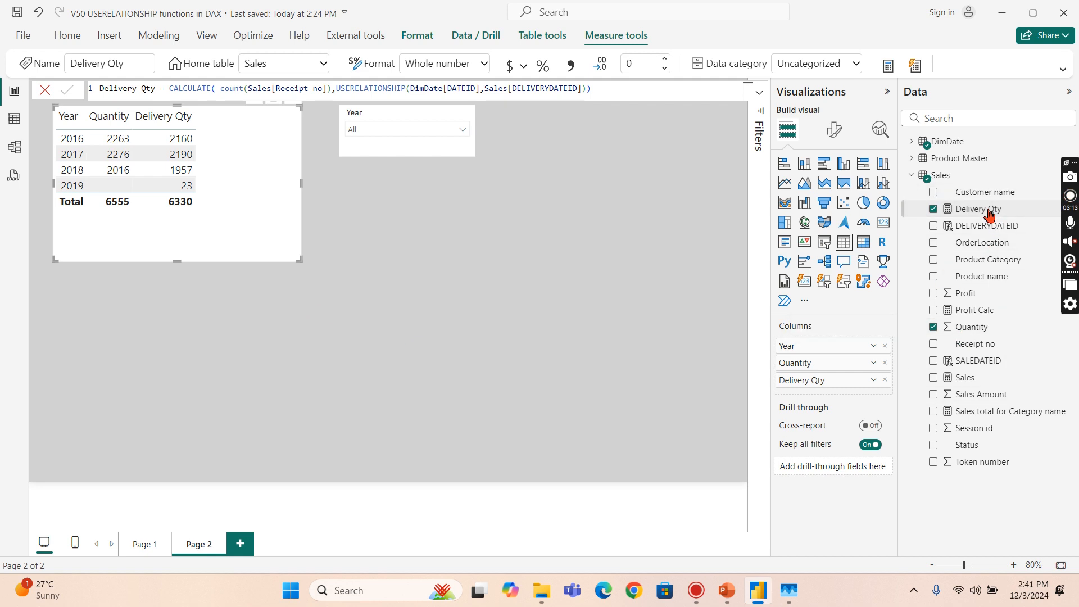
pyautogui.moveTo(976, 209)
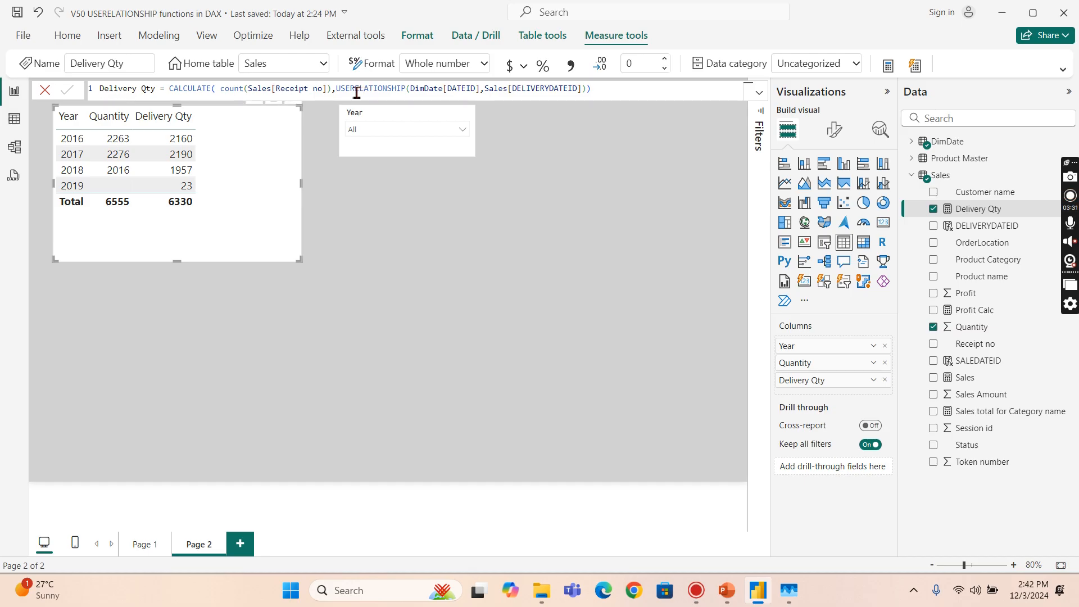
pyautogui.moveTo(378, 135)
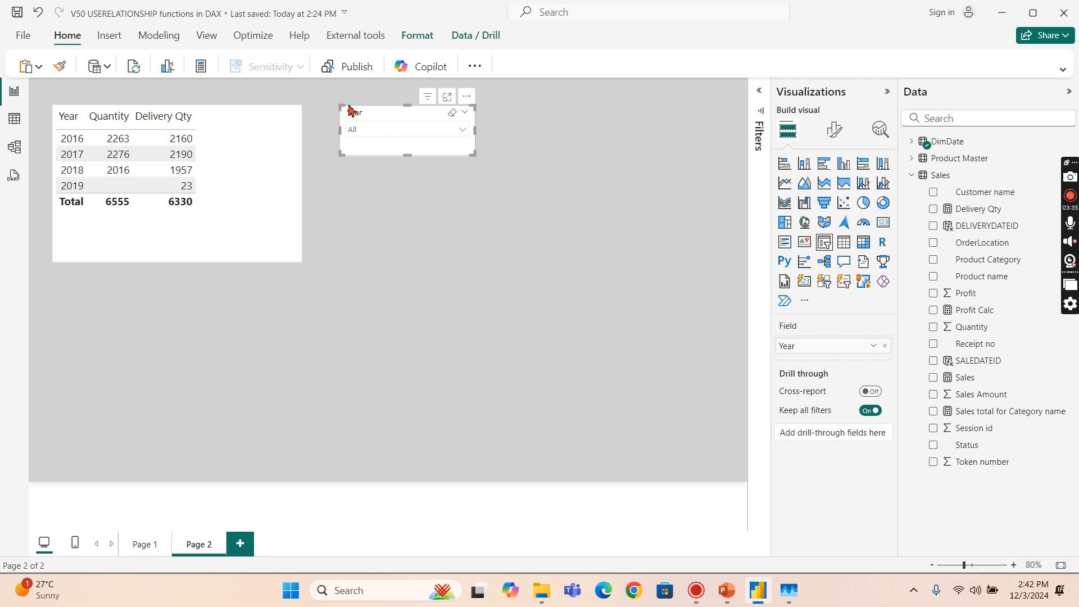
# Filter the Year slicer to 2018 (Delivery Qty 1957), clear it, then to 2019 (Delivery Qty 23)
pyautogui.click(462, 129)
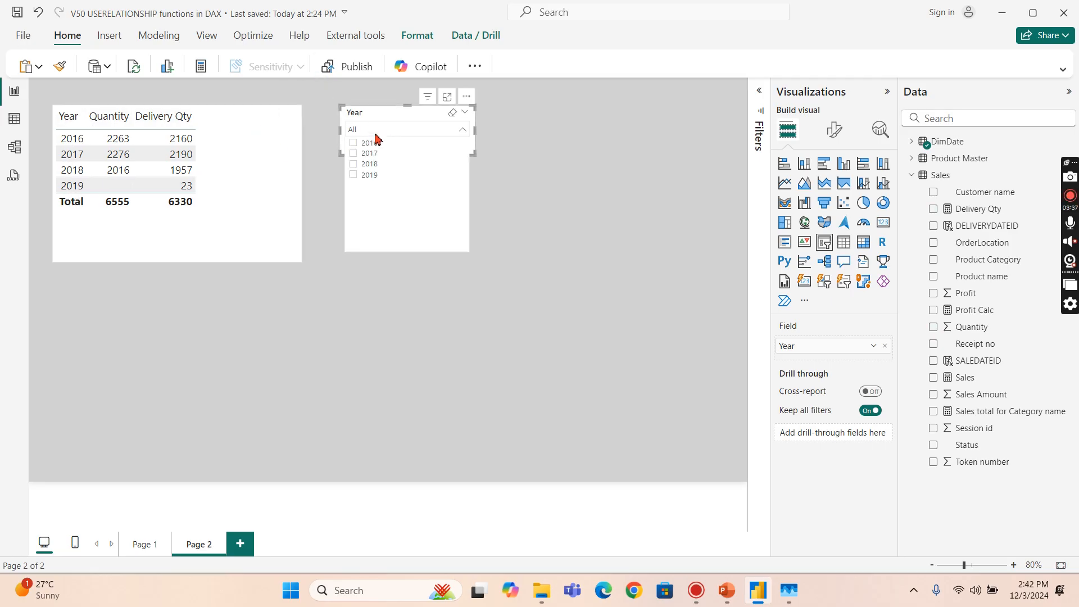
pyautogui.click(354, 164)
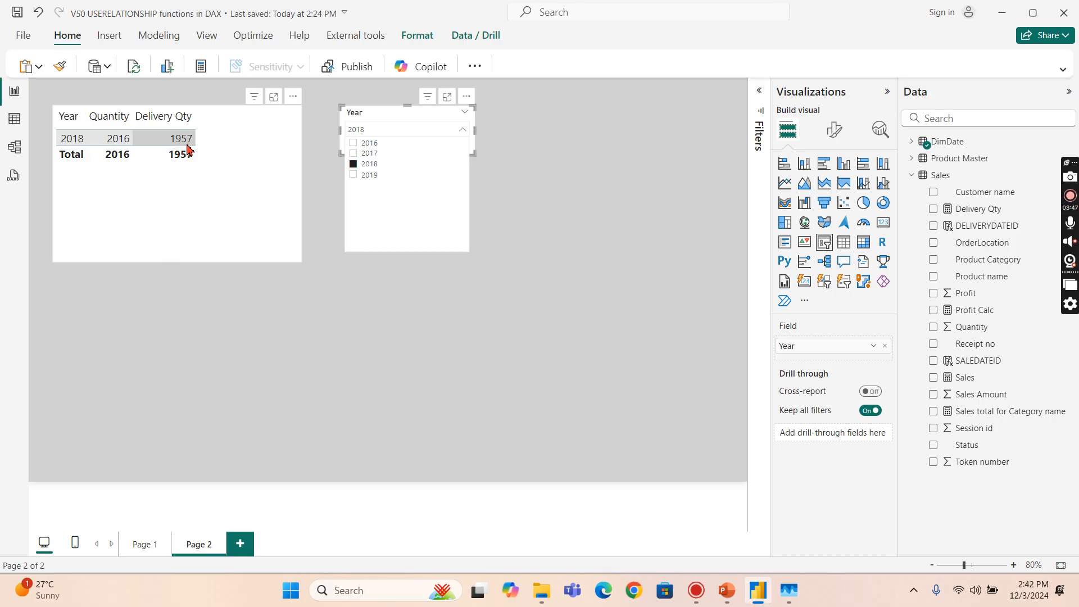
pyautogui.moveTo(213, 149)
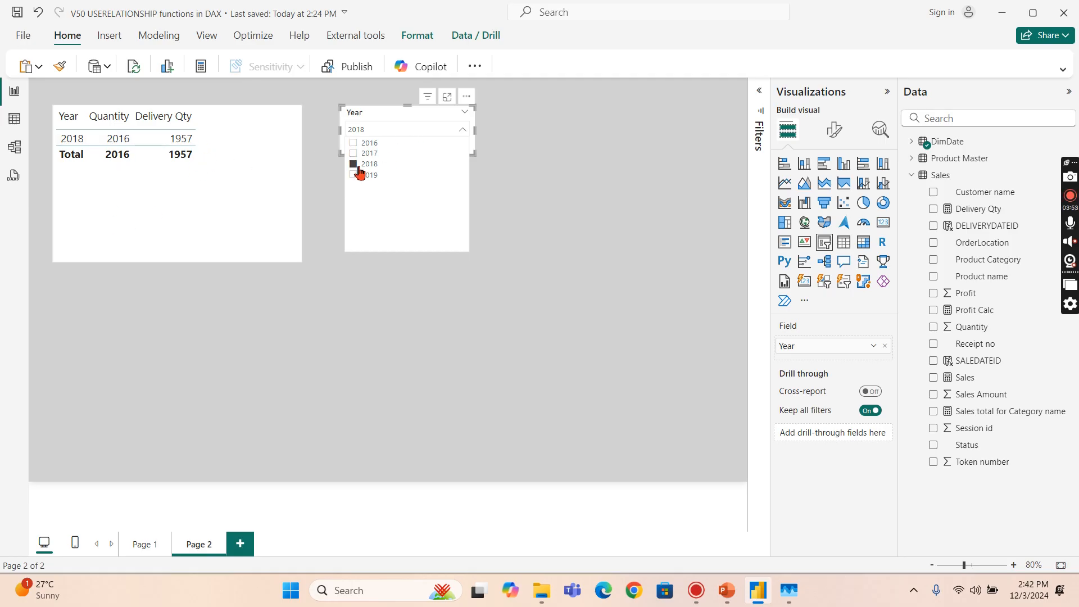
pyautogui.click(353, 164)
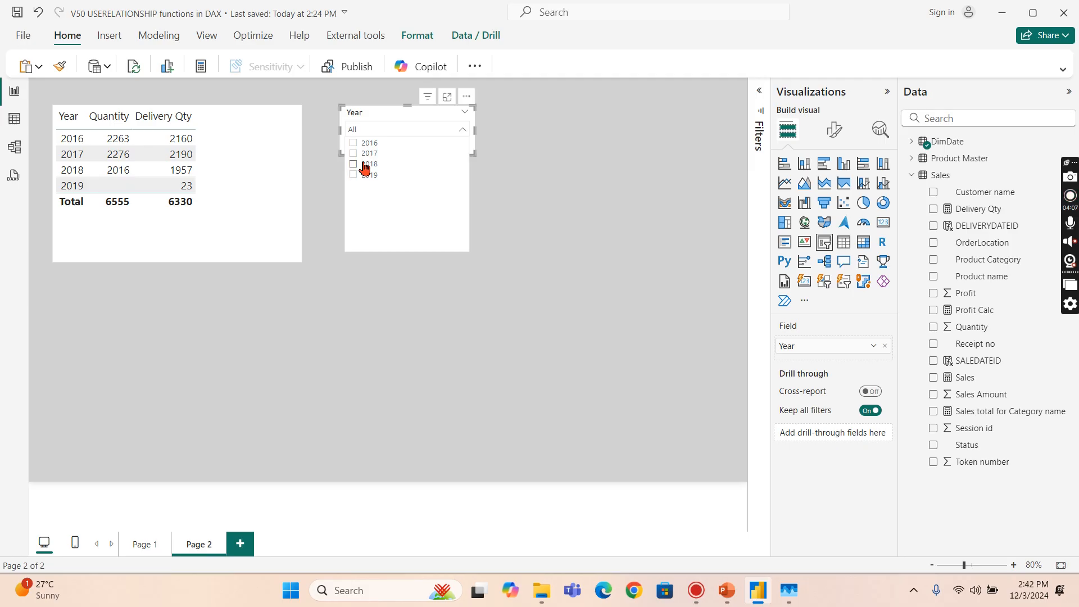
pyautogui.click(354, 175)
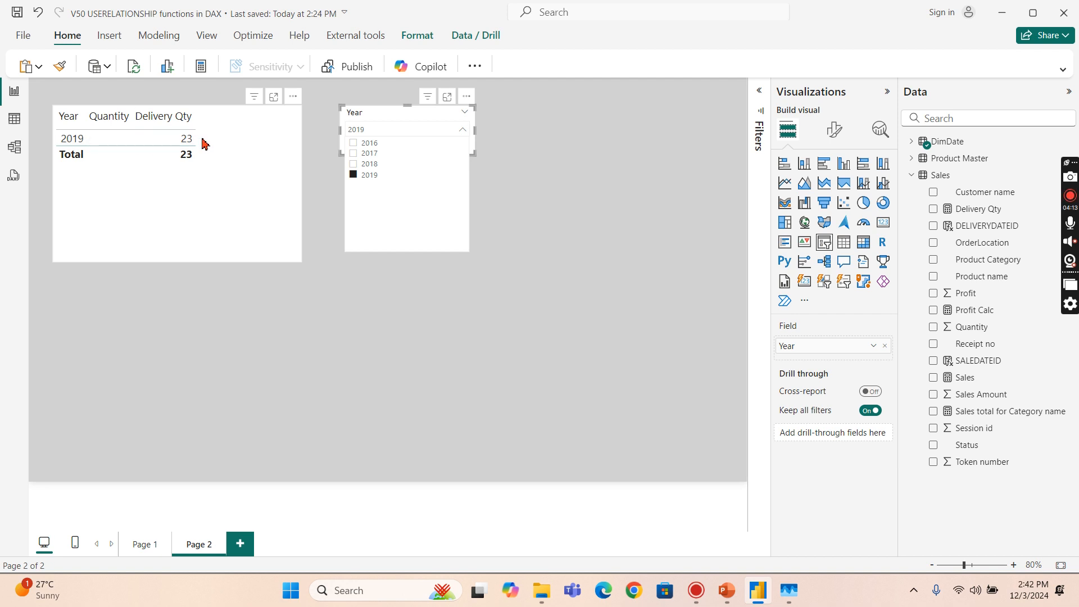
pyautogui.click(353, 153)
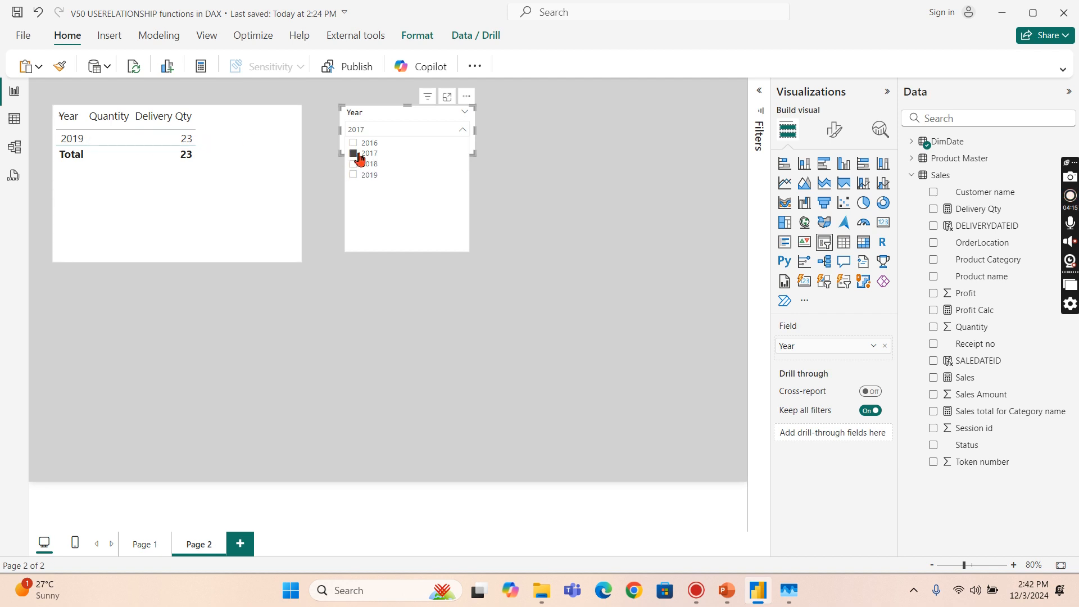
# Try 2017 and 2018 together (4292 / 4147), clear to All, then leave the Year slicer on 2017
pyautogui.click(353, 153)
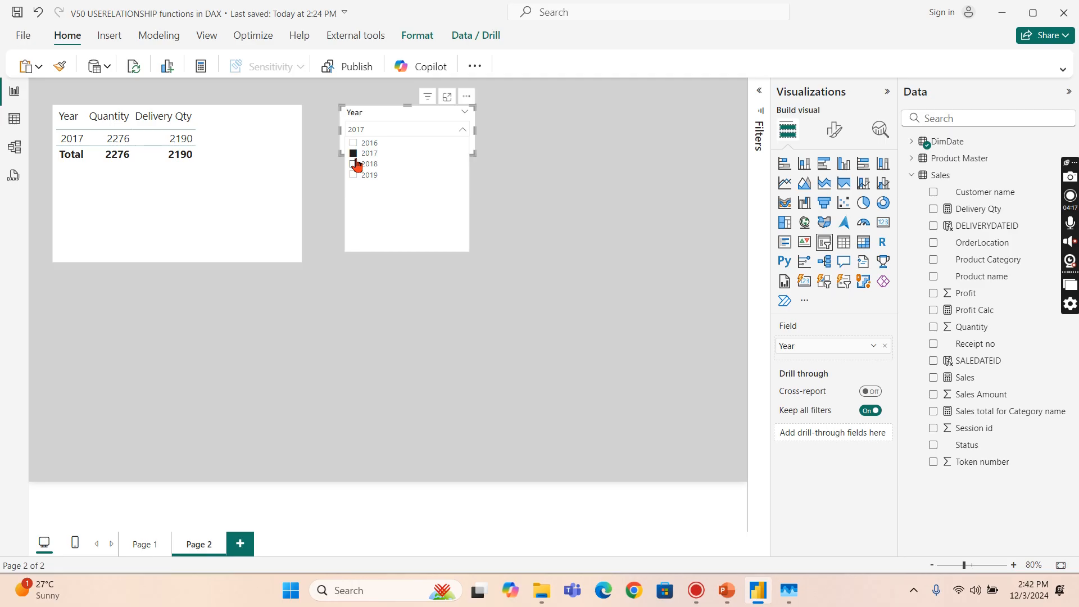
pyautogui.click(354, 164)
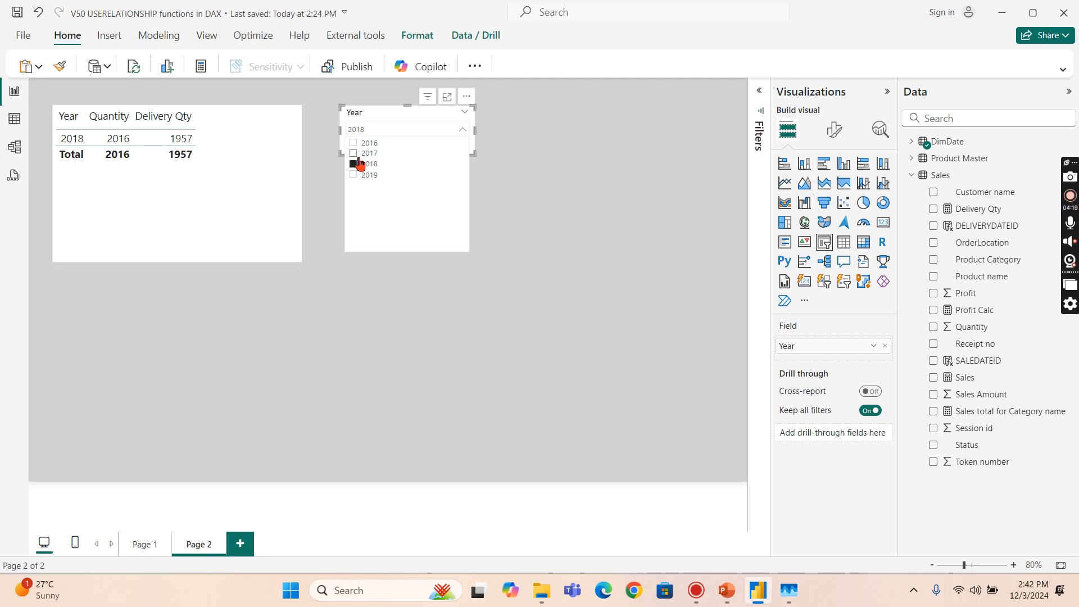
pyautogui.click(353, 153)
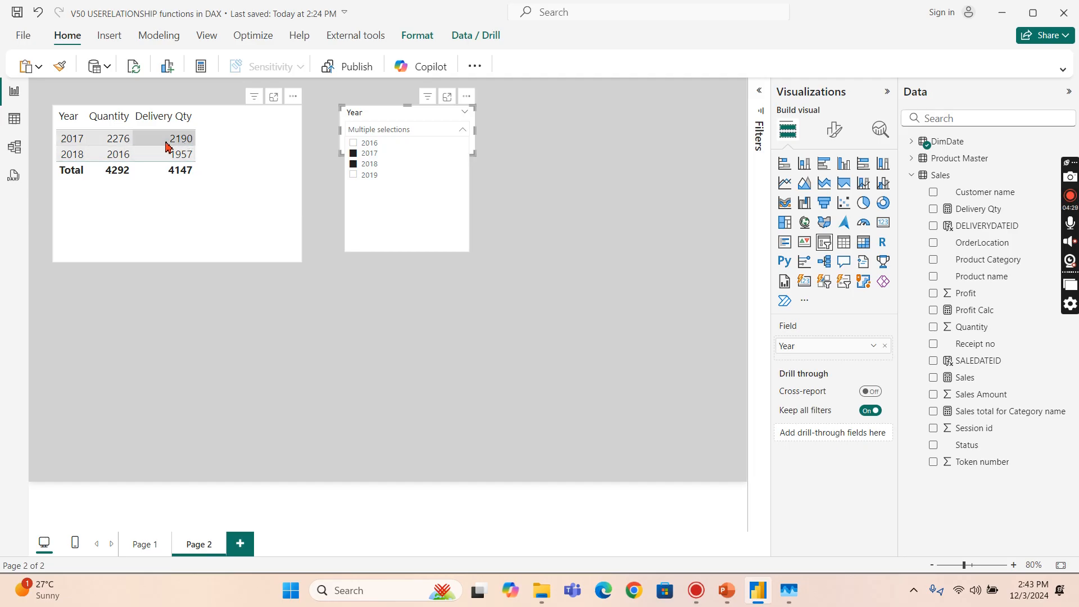
pyautogui.click(353, 164)
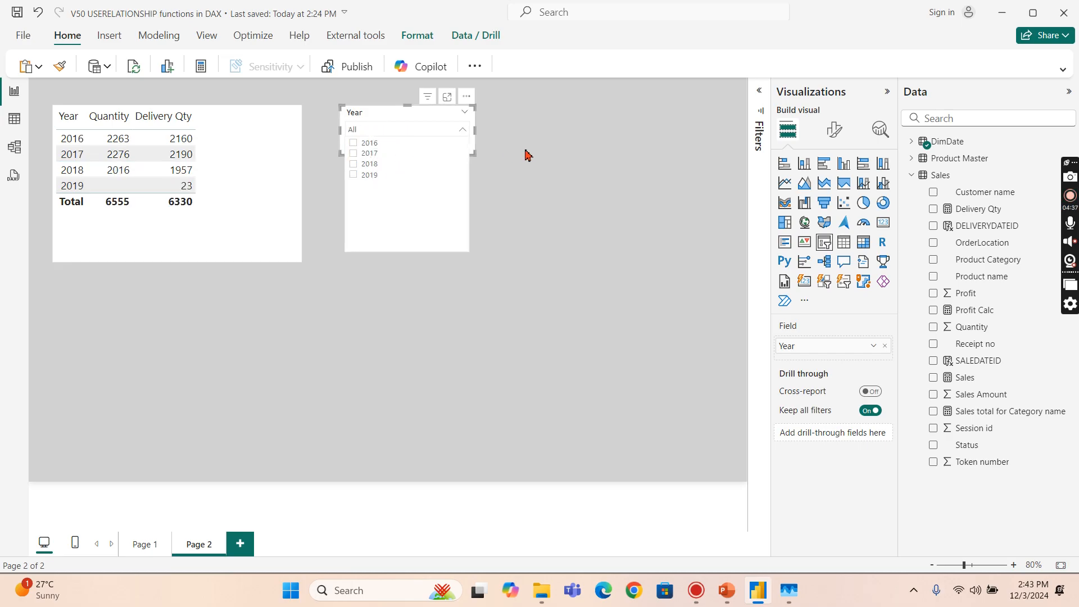
pyautogui.click(353, 153)
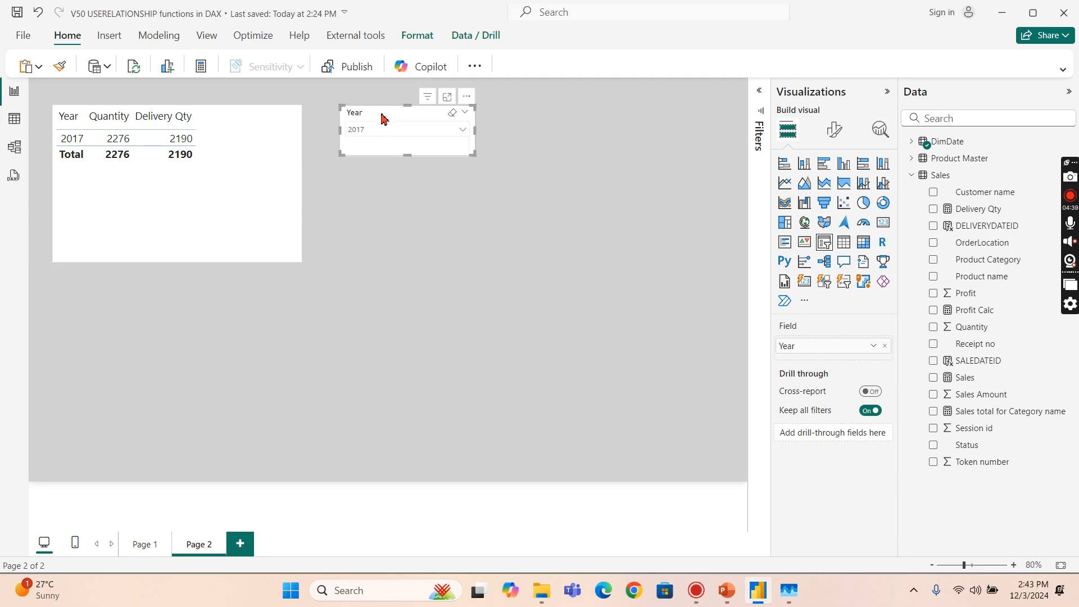
pyautogui.moveTo(425, 128)
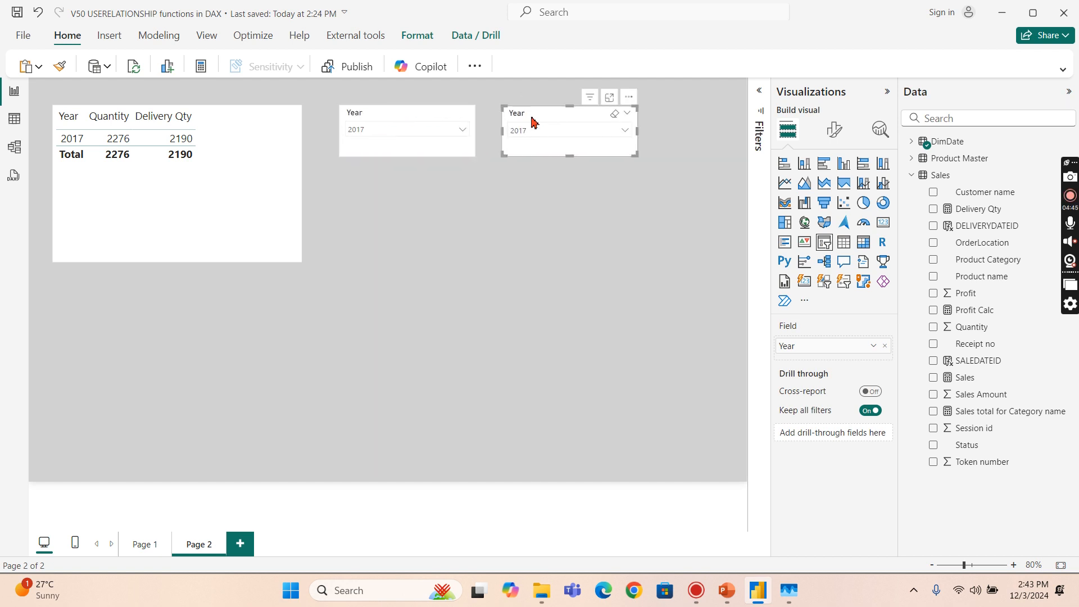
# Rename the copied slicer's field to Delivery year for this visual, then remove the field
pyautogui.click(873, 346)
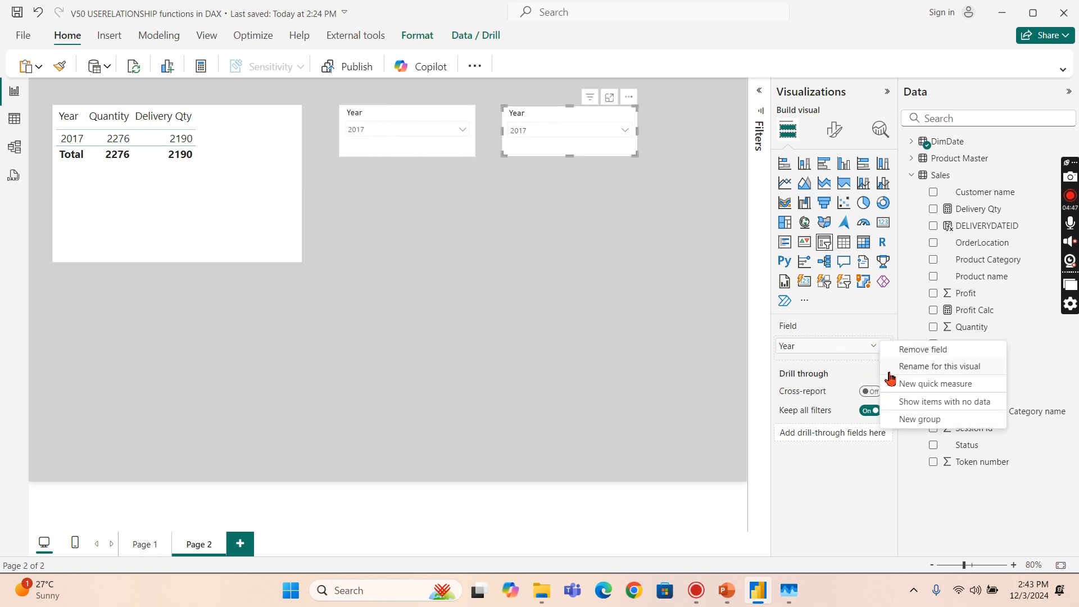
pyautogui.click(628, 277)
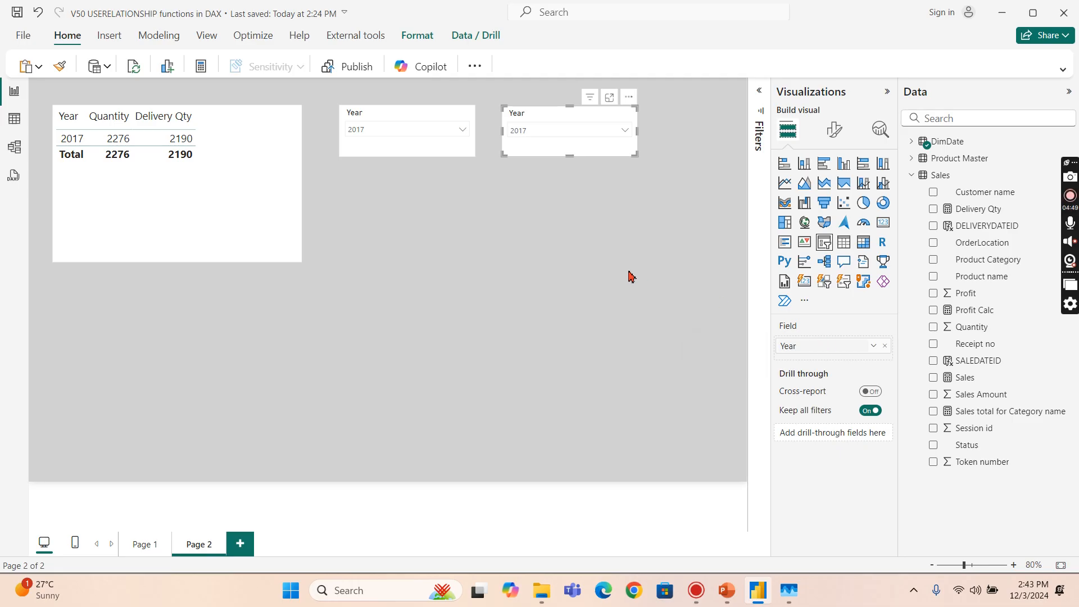
pyautogui.click(827, 345)
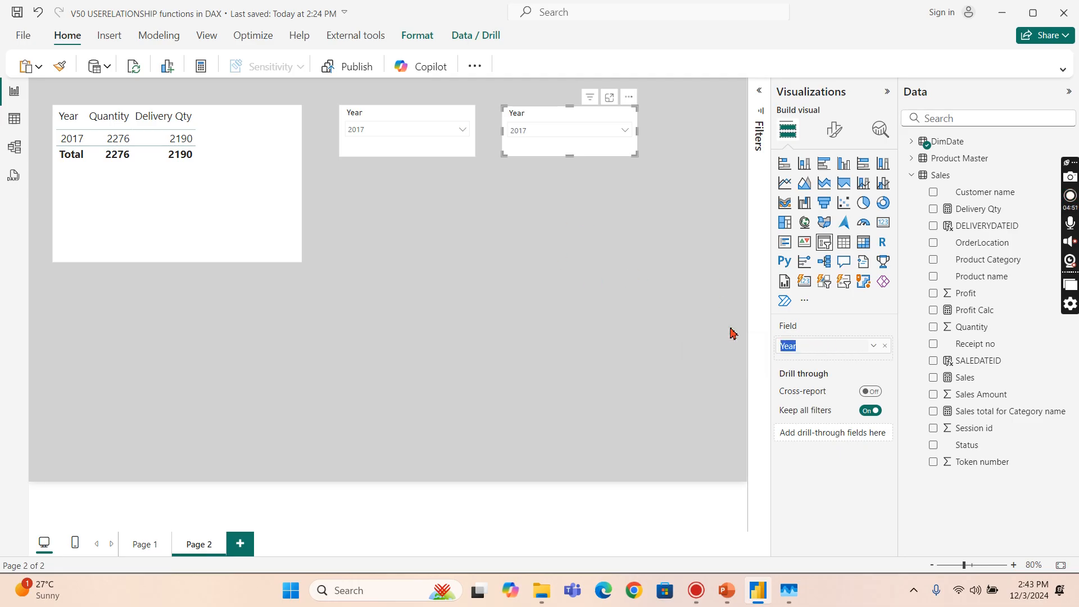
pyautogui.write('Delivery y')
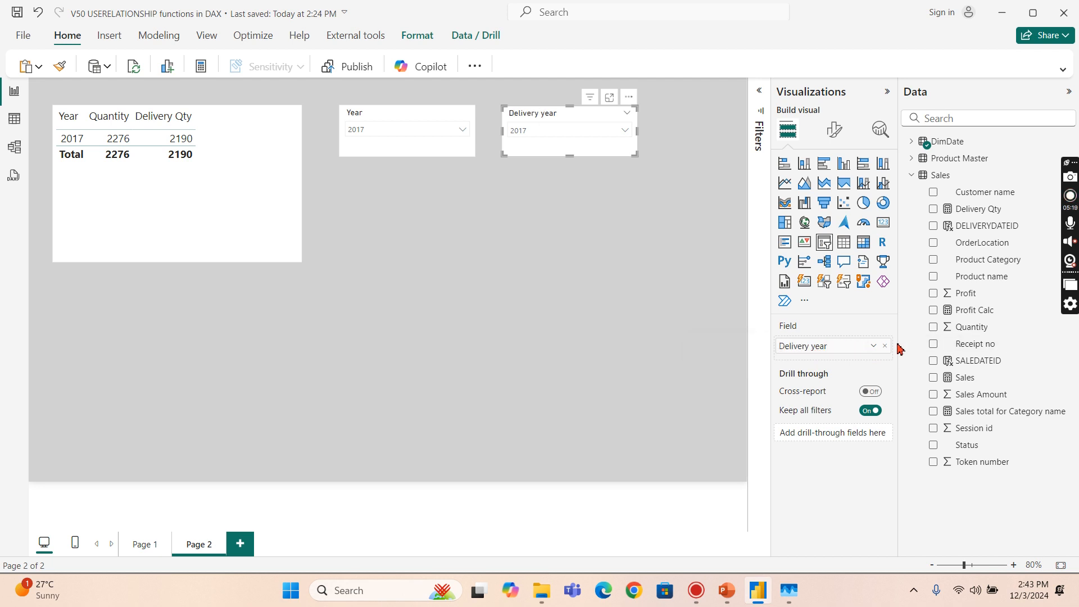
pyautogui.click(626, 131)
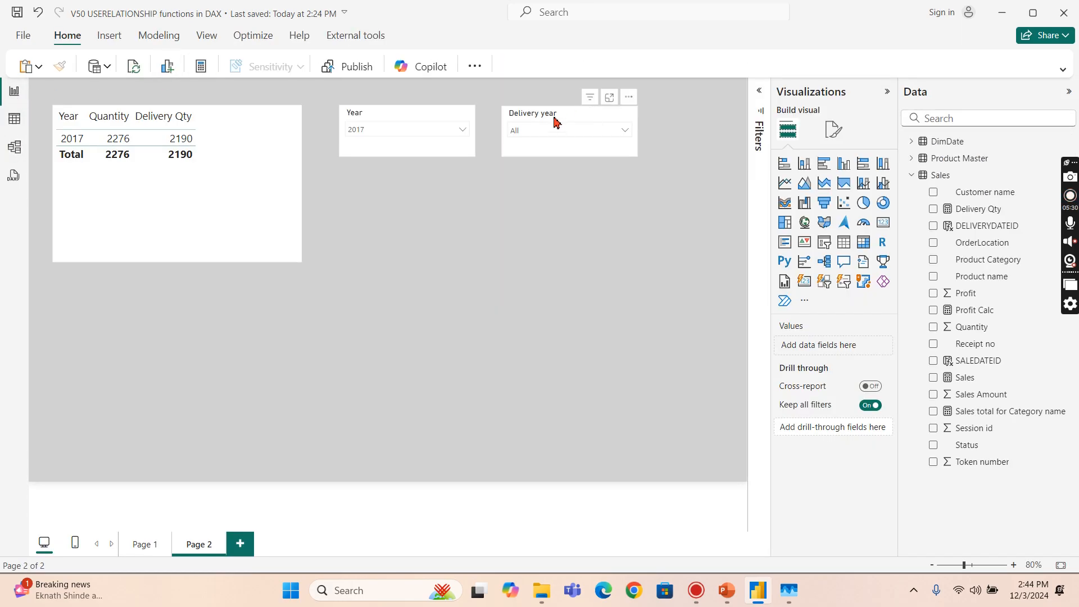
pyautogui.click(13, 147)
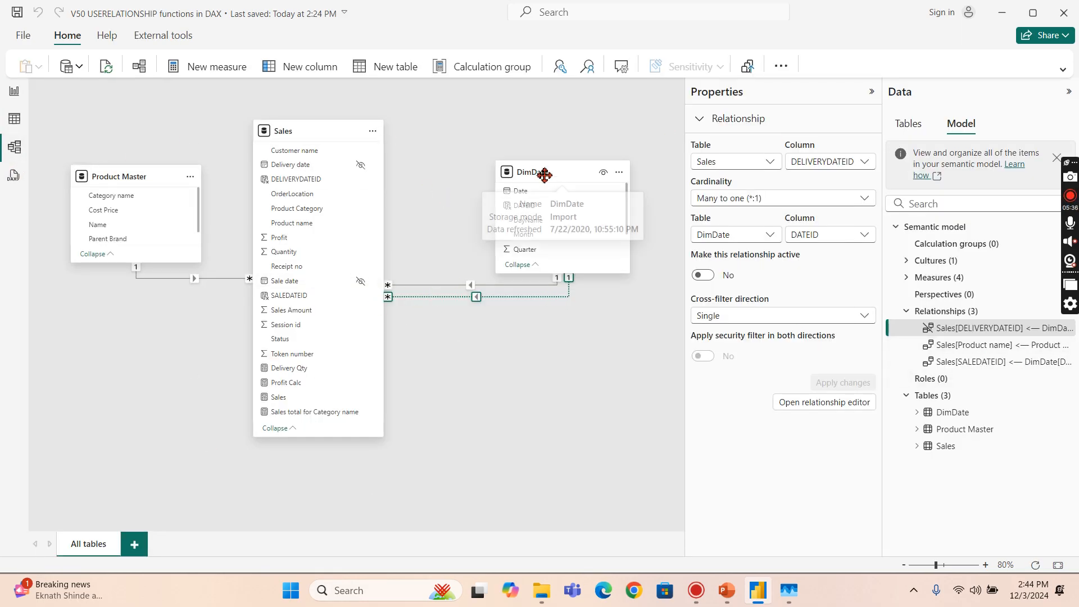
pyautogui.click(954, 411)
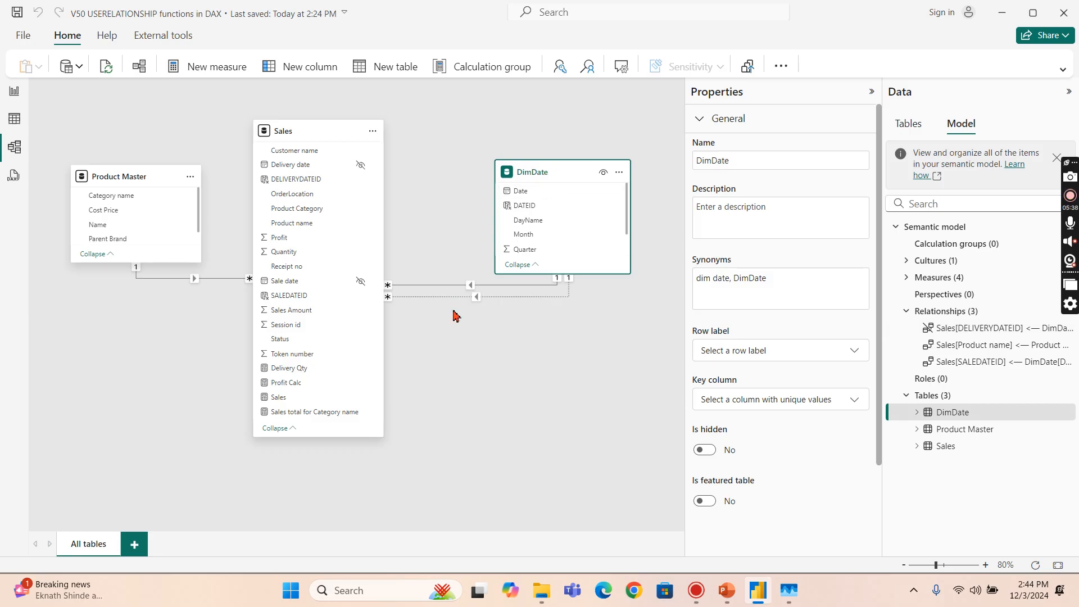
pyautogui.moveTo(518, 374)
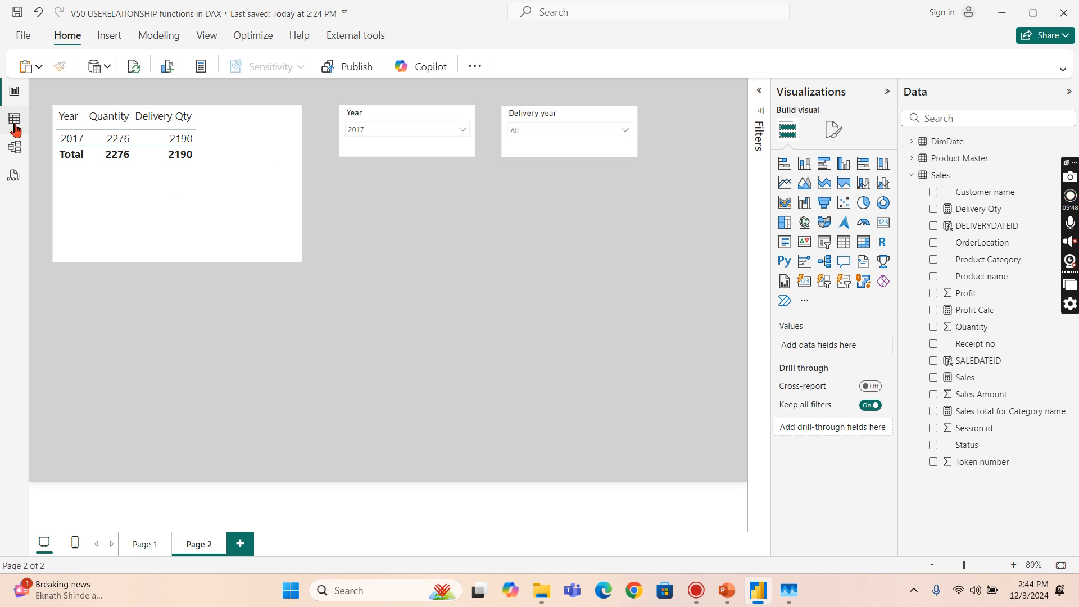
# Create a new calculated table DeliveryDate = DimDate from the DimDate data view
pyautogui.rightClick(957, 142)
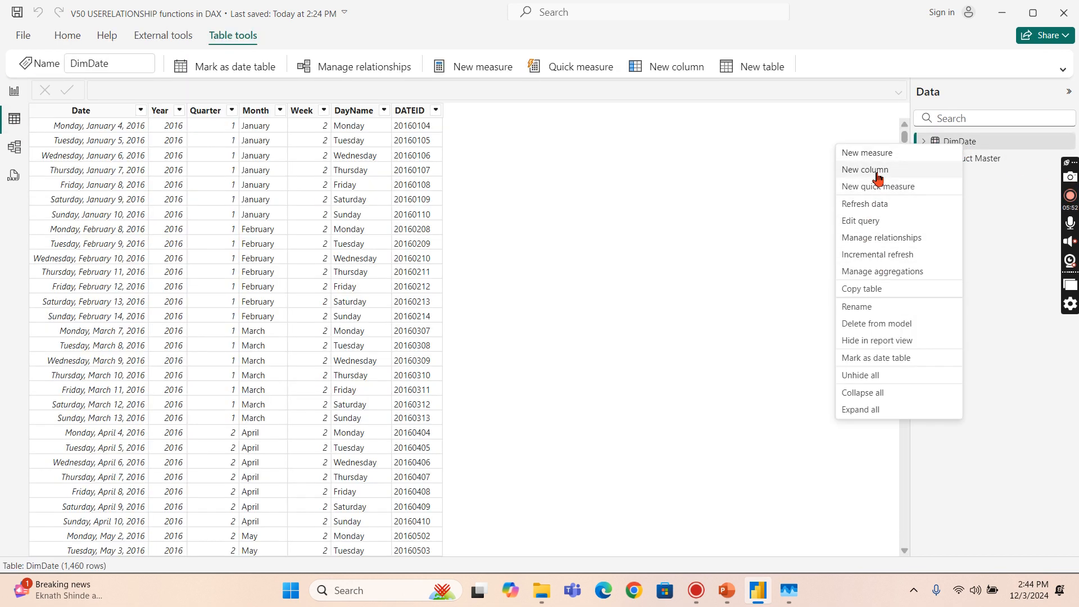
pyautogui.click(736, 87)
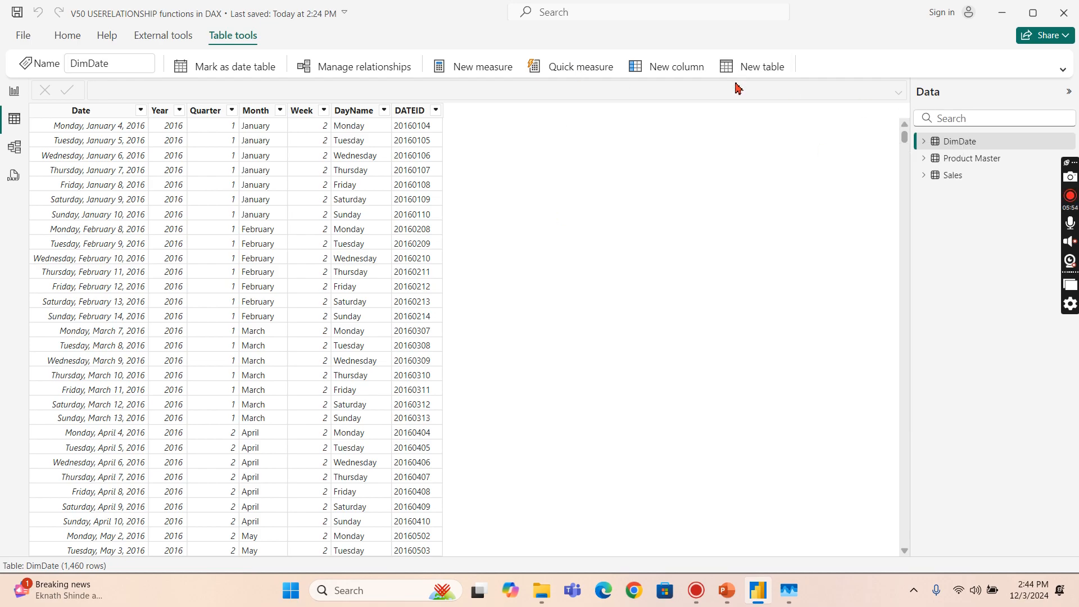
pyautogui.click(753, 67)
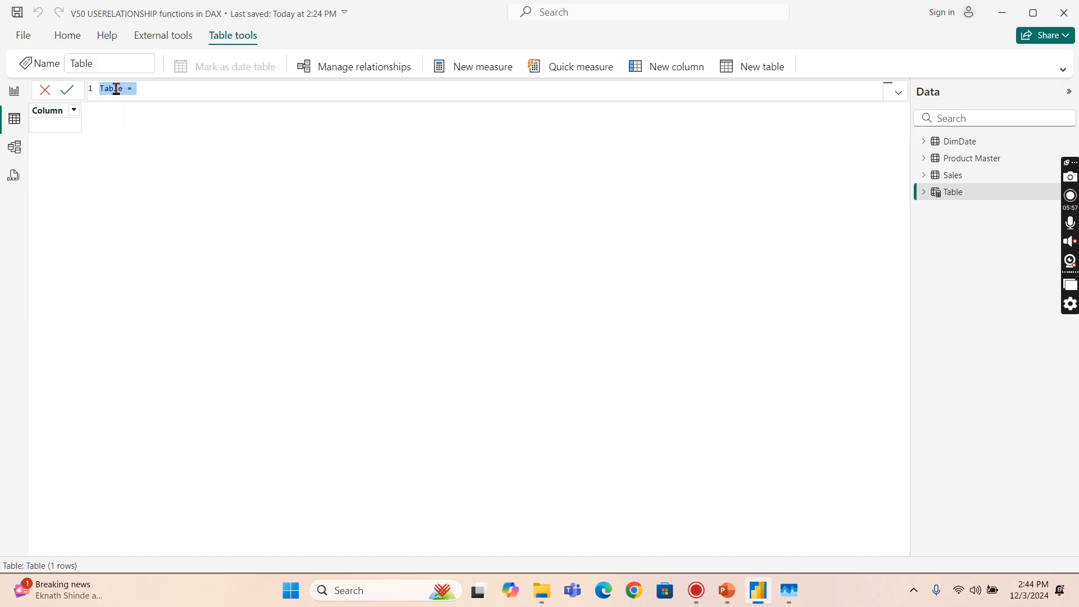
pyautogui.write('OrderDat')
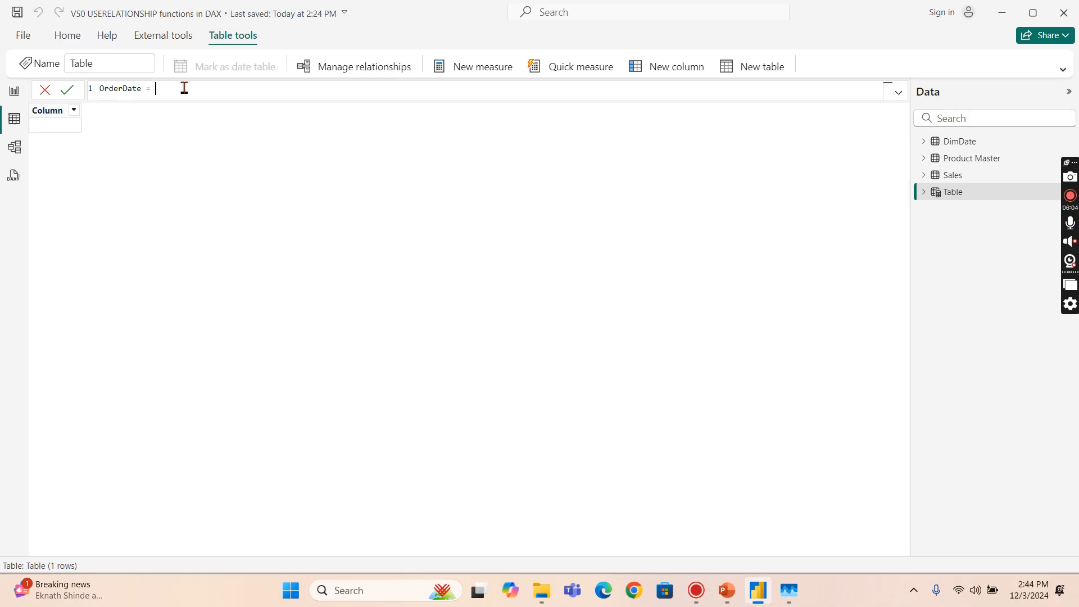
pyautogui.write('Dimda')
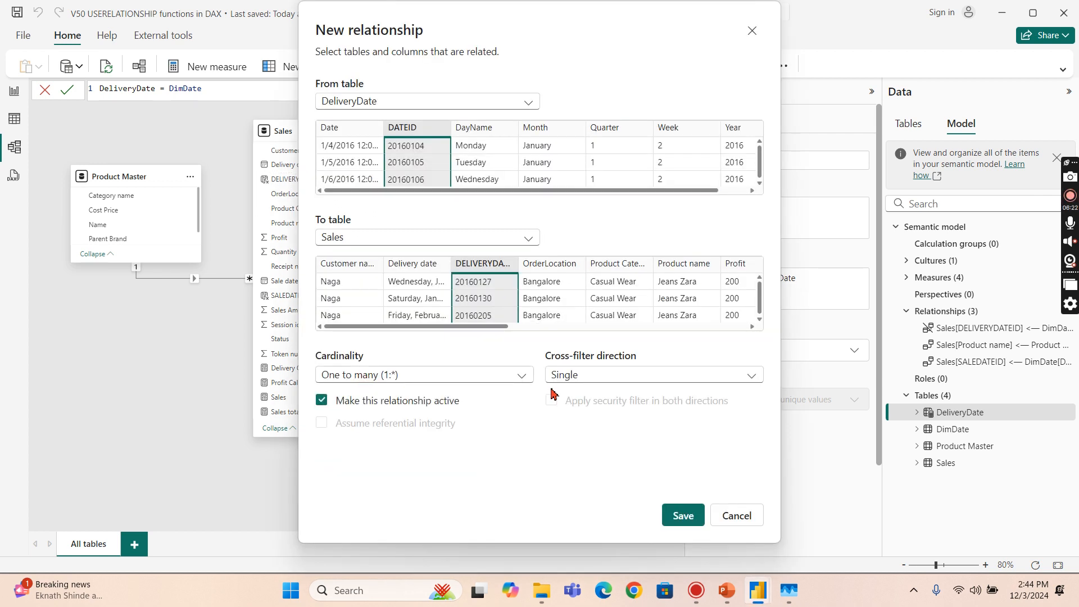
# Save the DeliveryDate[DATEID] to Sales[DELIVERYDATEID] relationship and return to the report
pyautogui.click(682, 515)
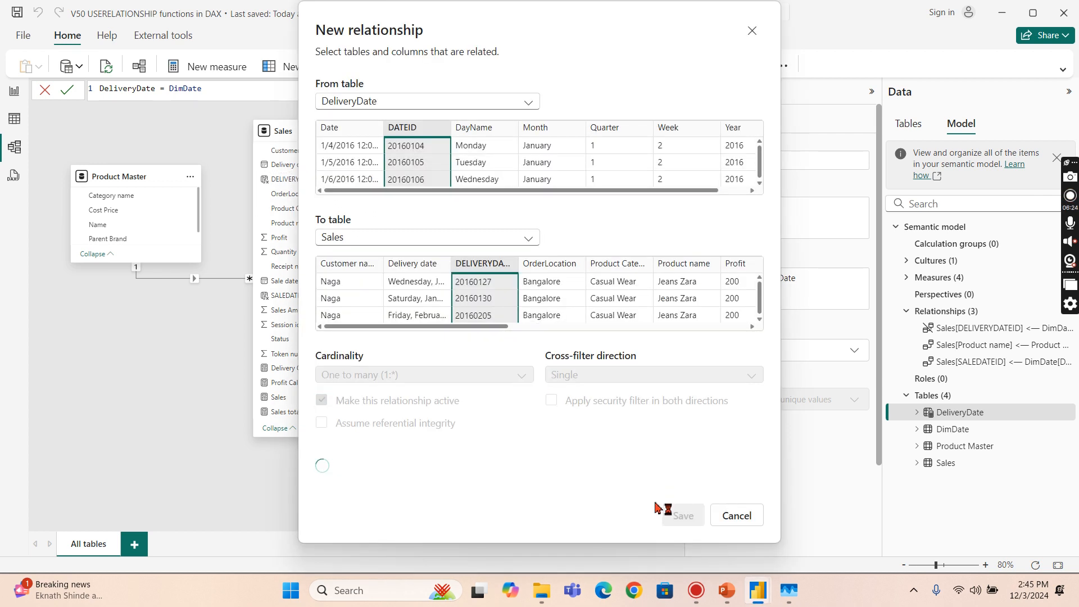
pyautogui.click(681, 515)
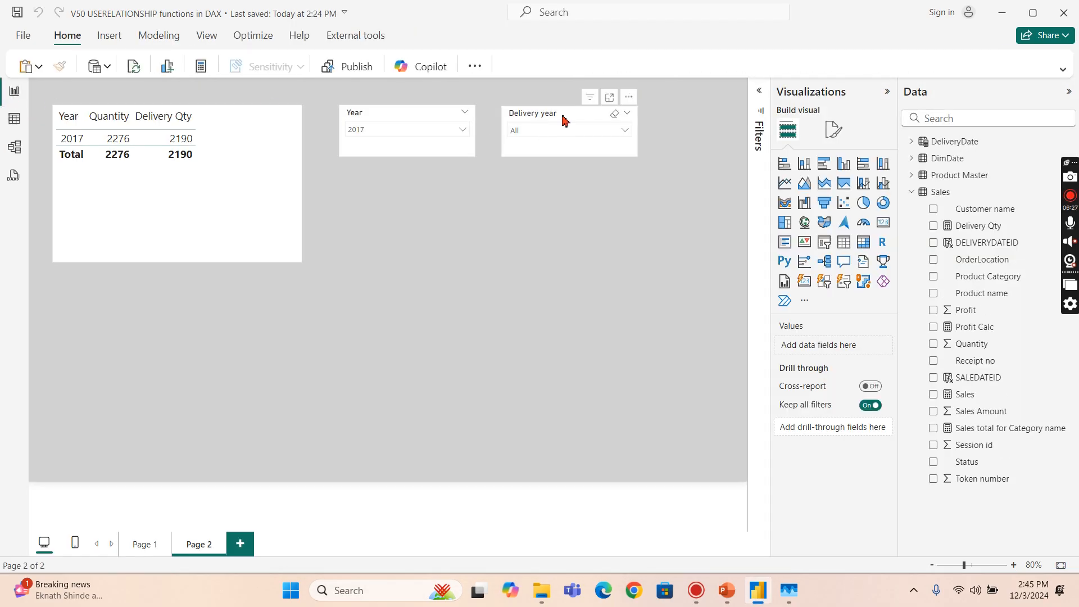
# Base the Delivery year slicer on DeliveryDate Year, test selections, and set it to 2019 (Quantity 23)
pyautogui.click(565, 131)
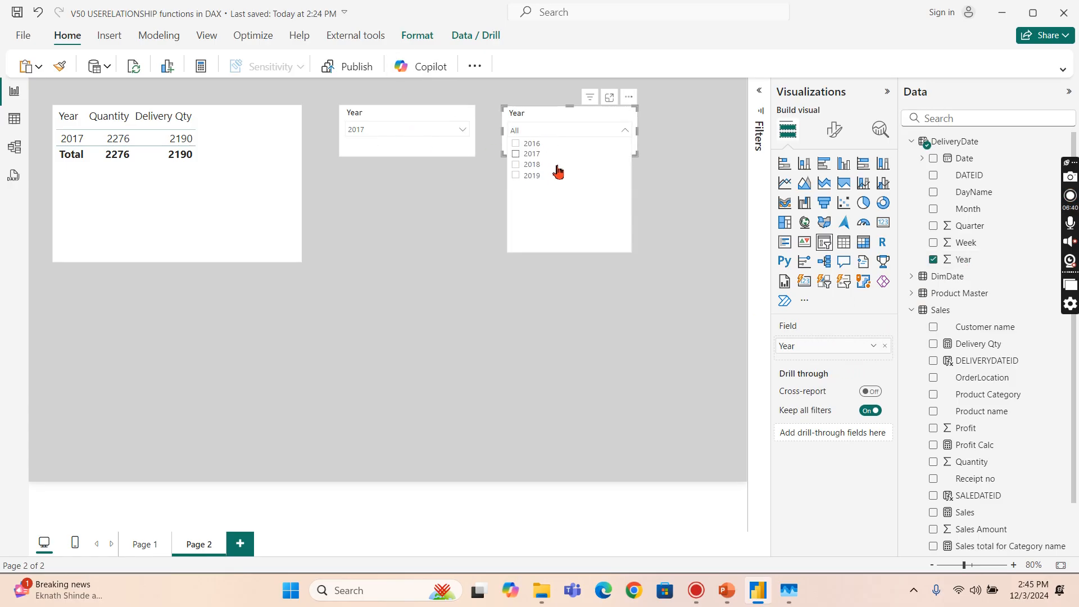
pyautogui.click(516, 164)
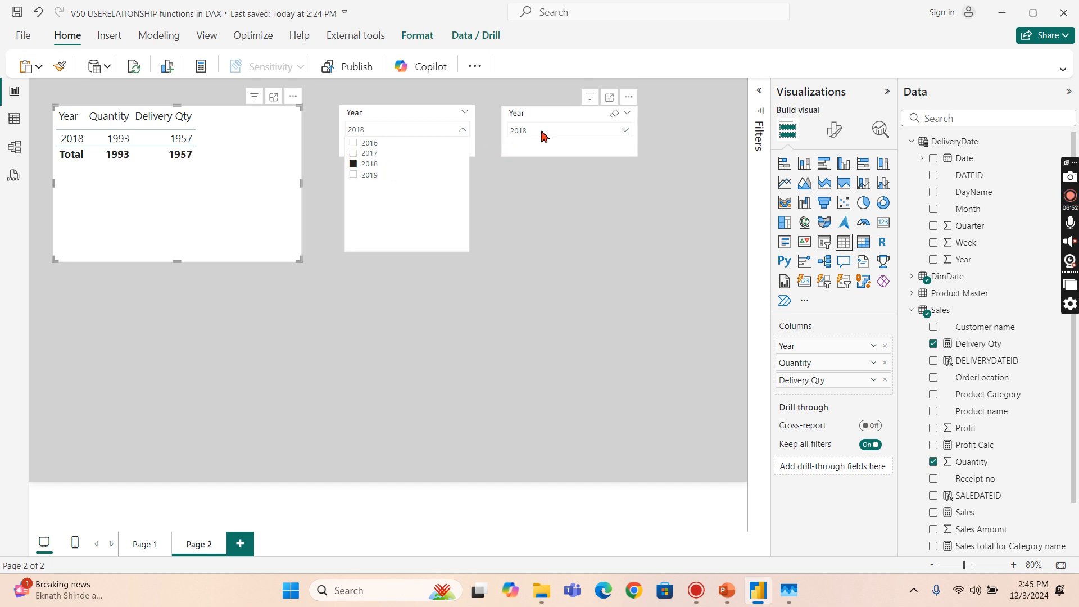
pyautogui.click(532, 175)
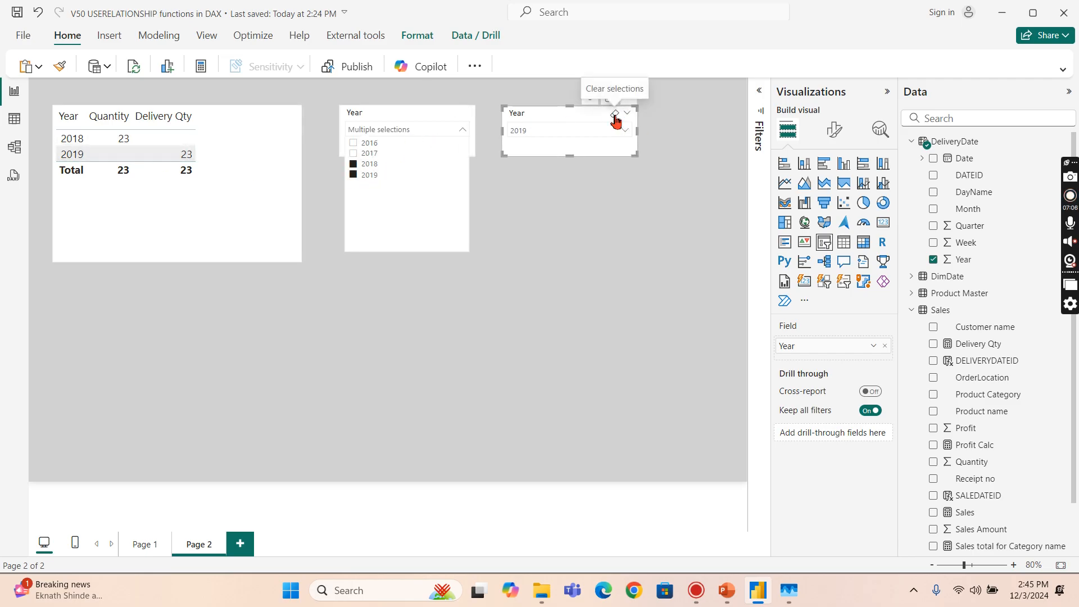
pyautogui.click(614, 115)
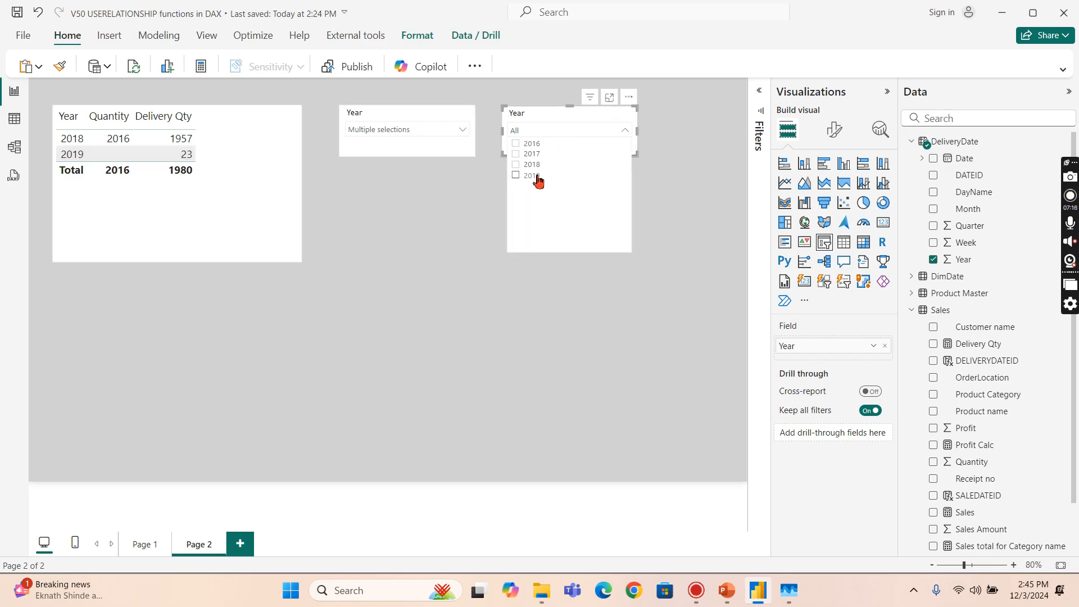
pyautogui.click(516, 176)
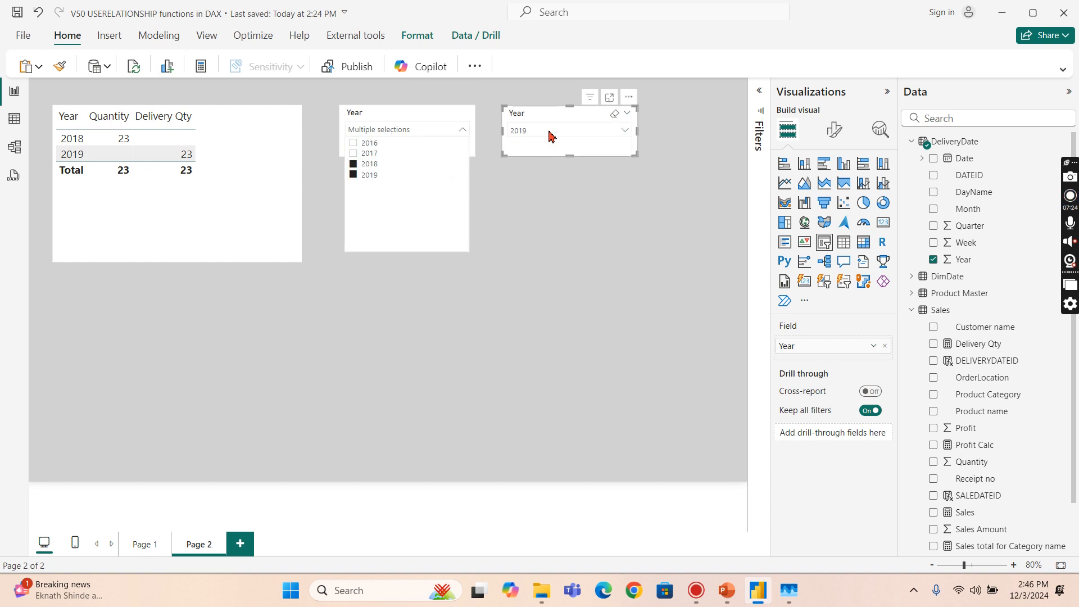
pyautogui.click(613, 114)
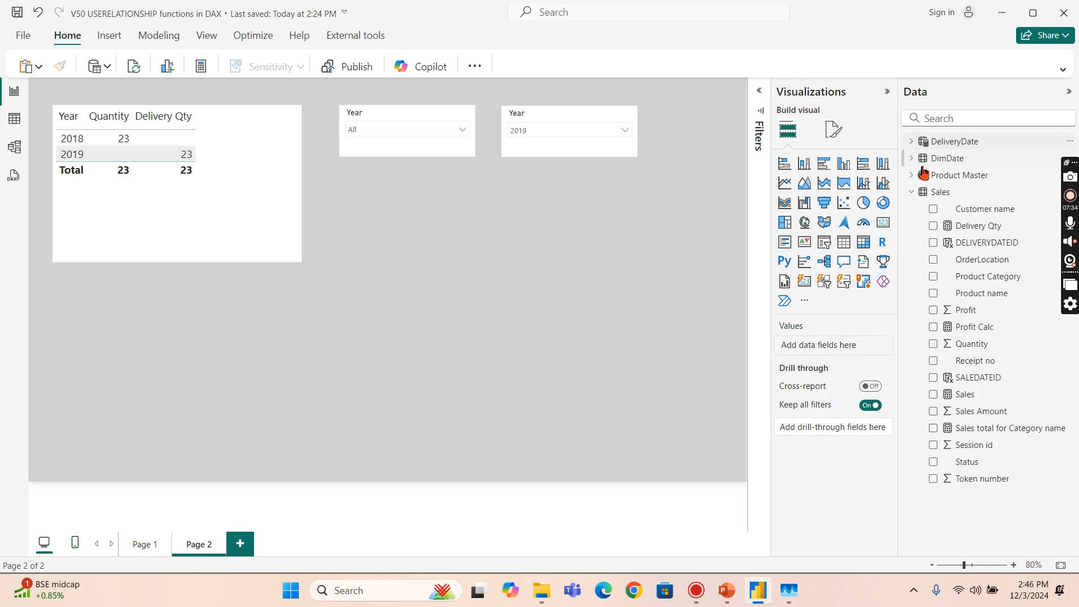
pyautogui.click(912, 191)
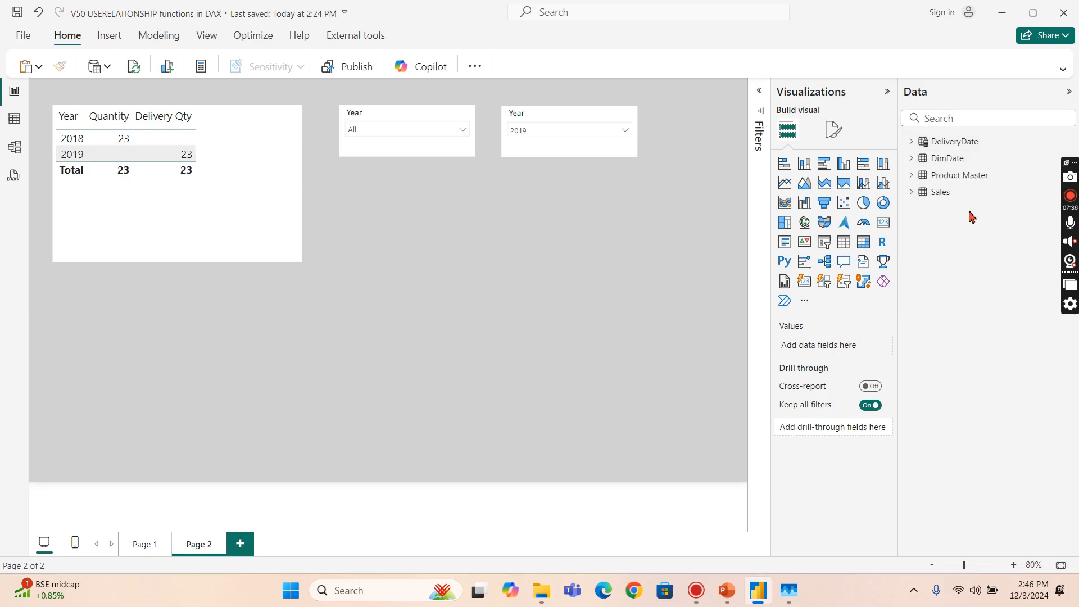
pyautogui.moveTo(153, 365)
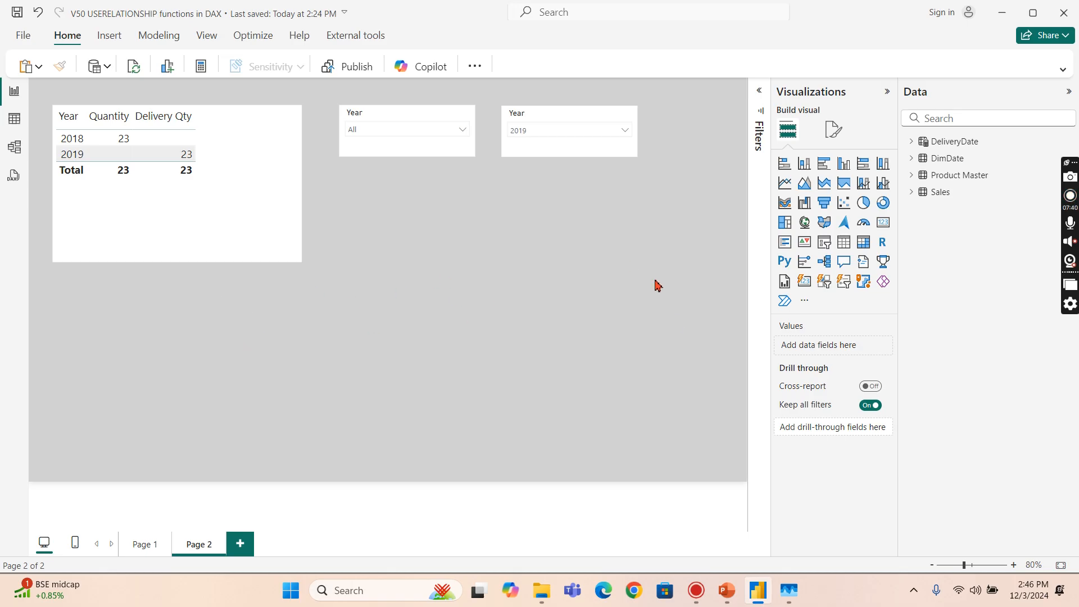
pyautogui.moveTo(165, 317)
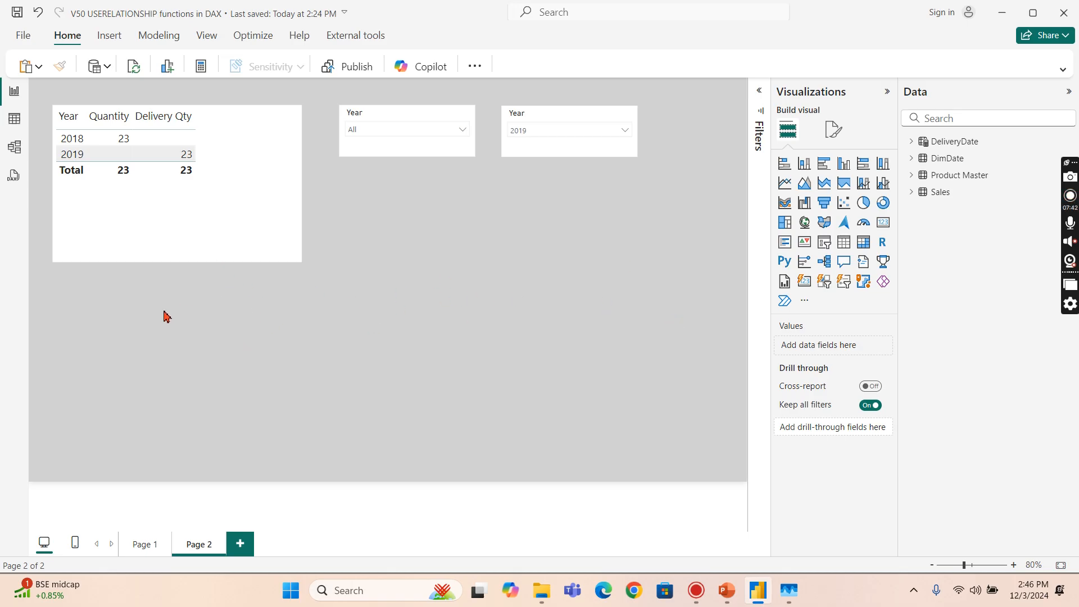
pyautogui.moveTo(132, 335)
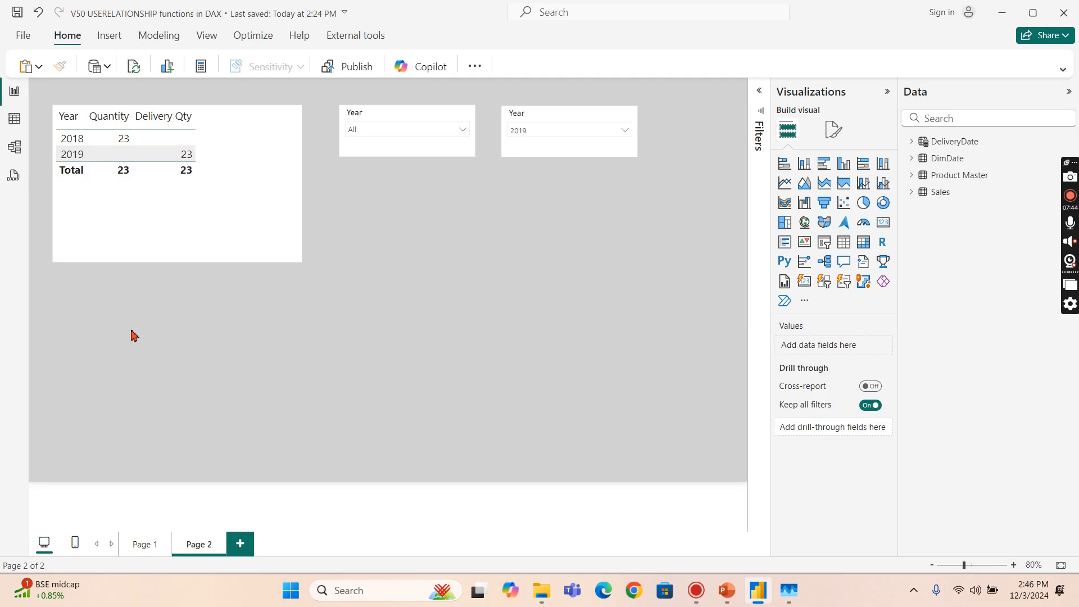
pyautogui.moveTo(255, 300)
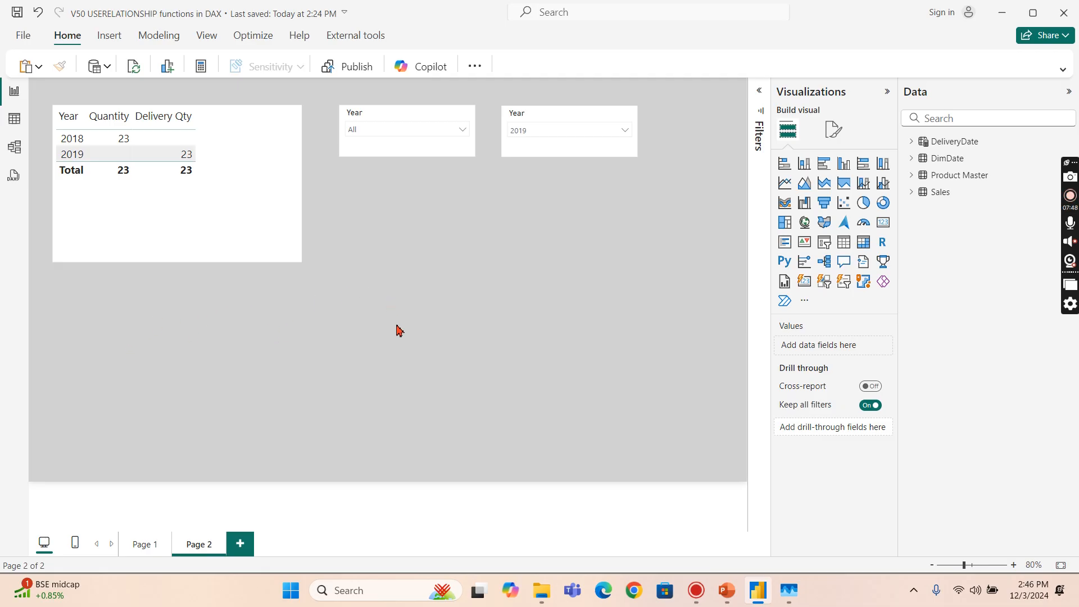
pyautogui.moveTo(538, 346)
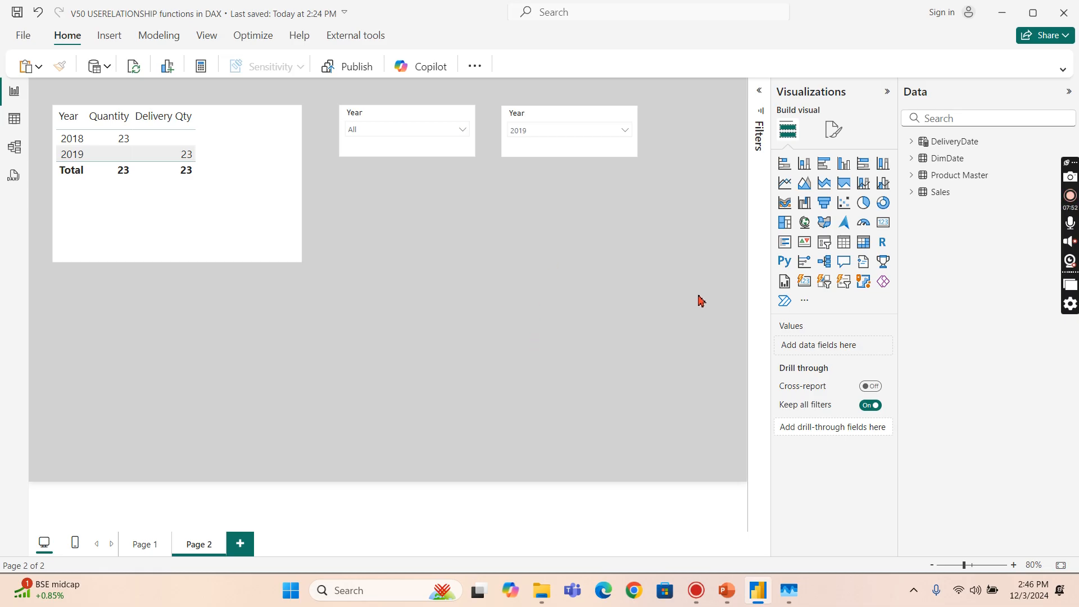
pyautogui.moveTo(393, 284)
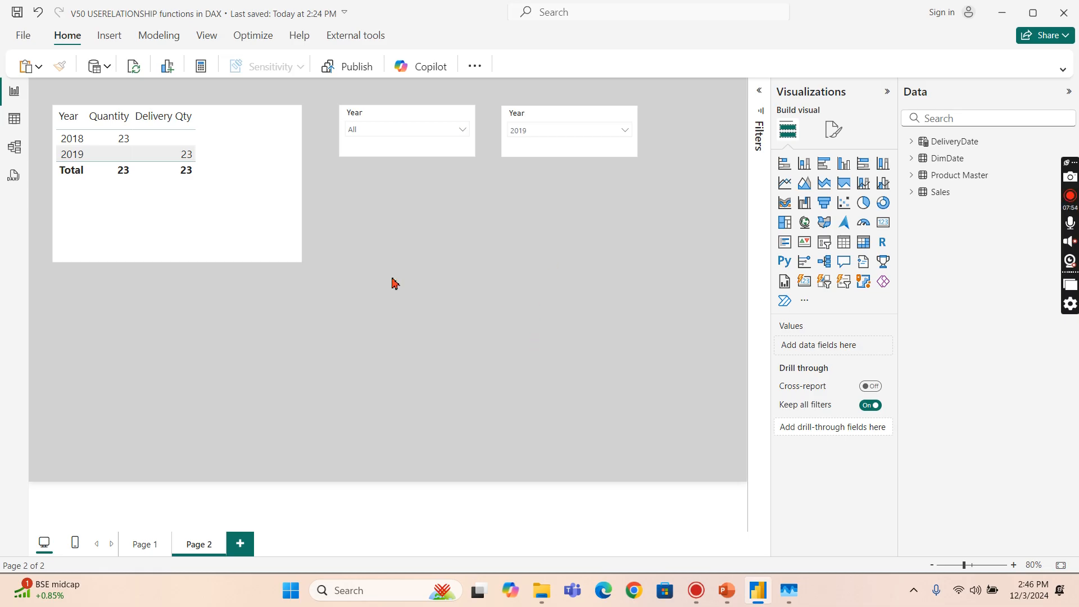
pyautogui.moveTo(486, 309)
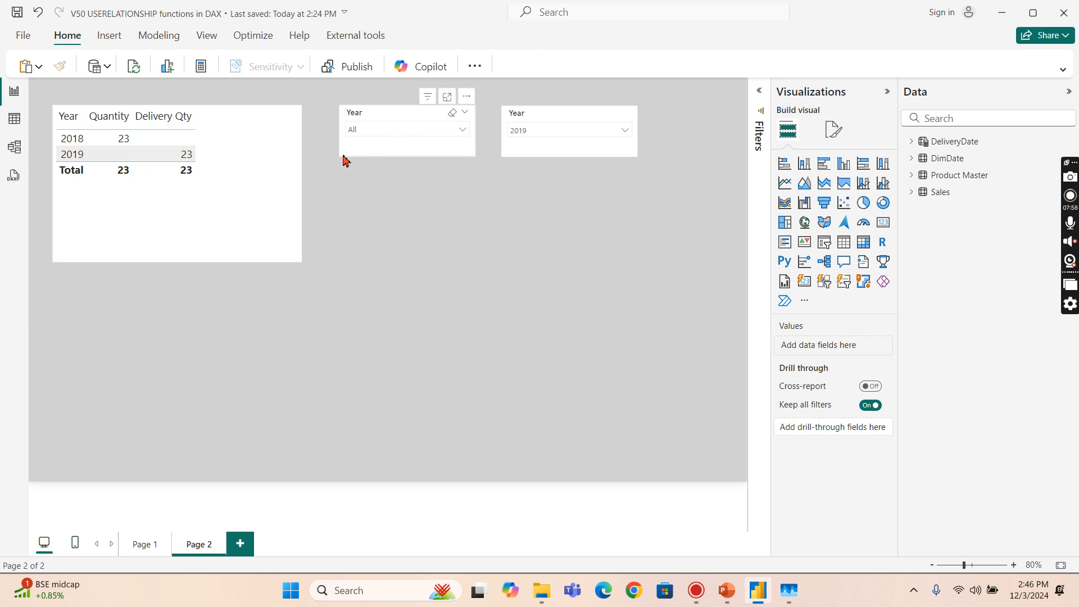
pyautogui.moveTo(382, 139)
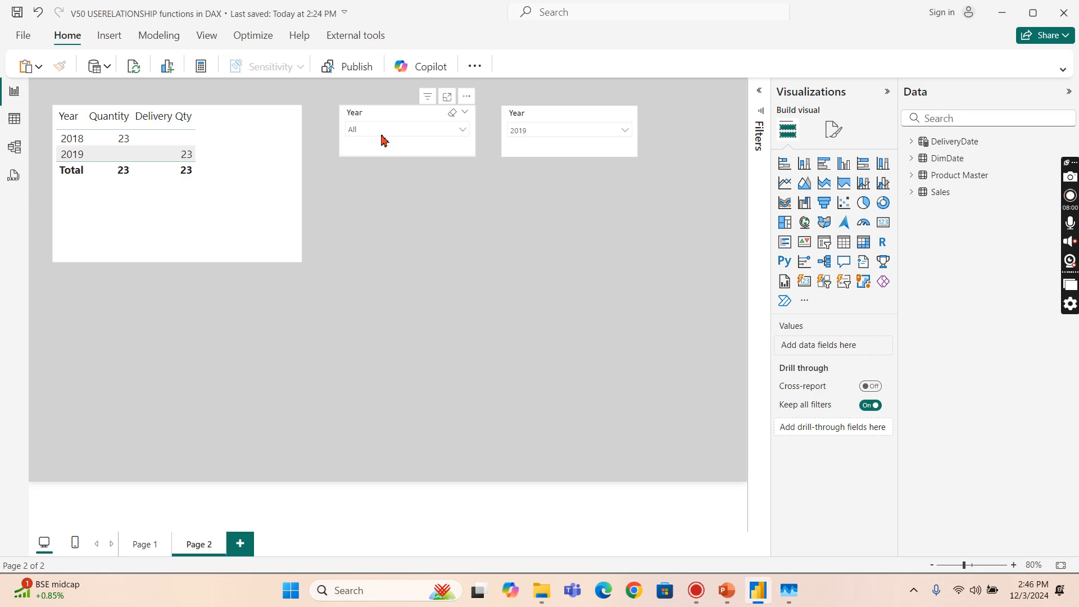
pyautogui.moveTo(338, 237)
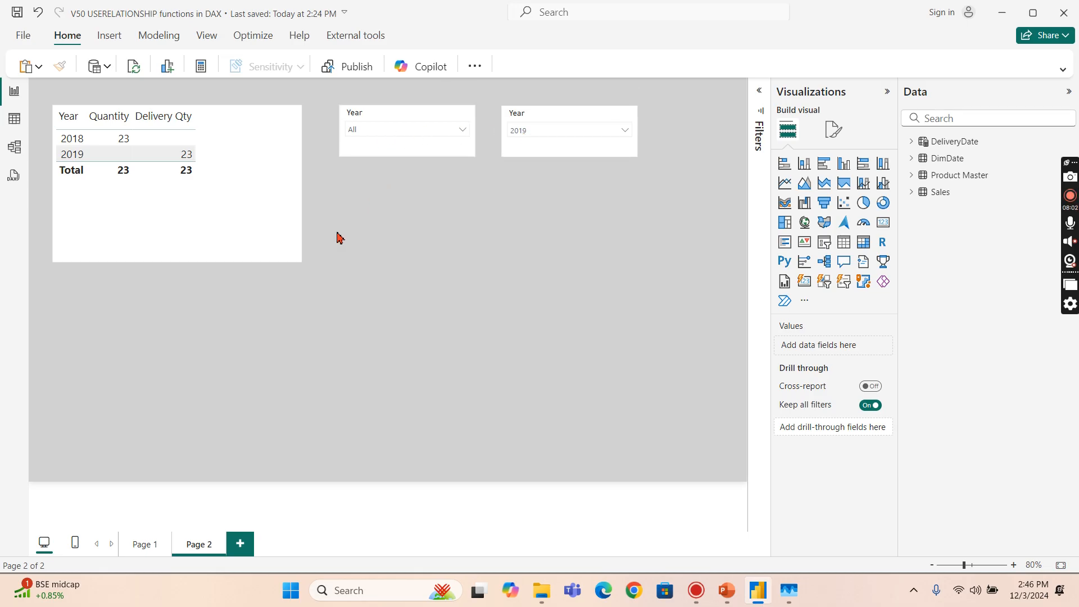
pyautogui.moveTo(220, 421)
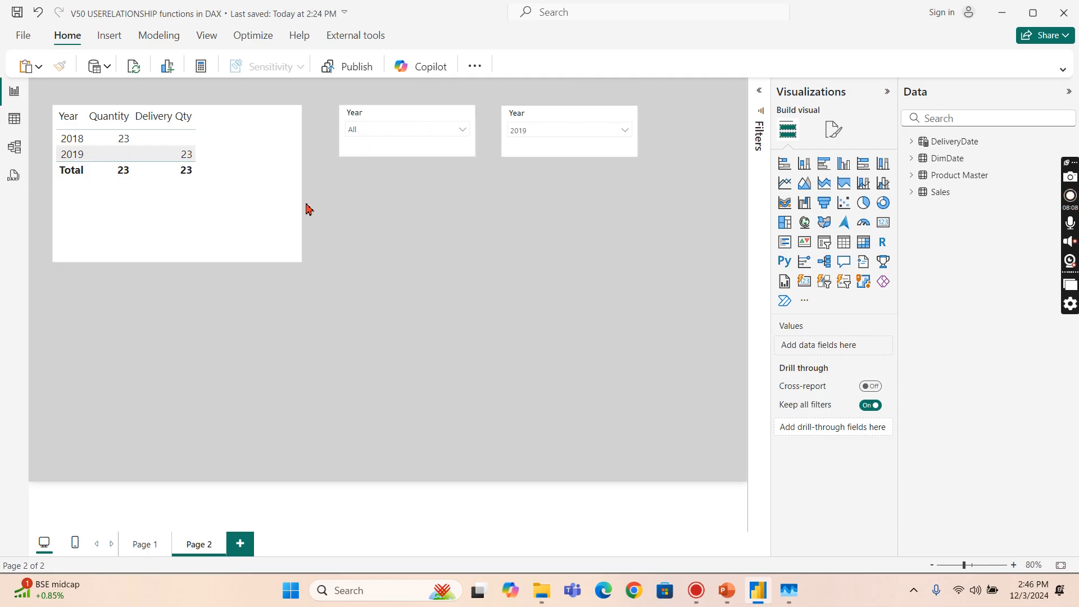
pyautogui.moveTo(545, 328)
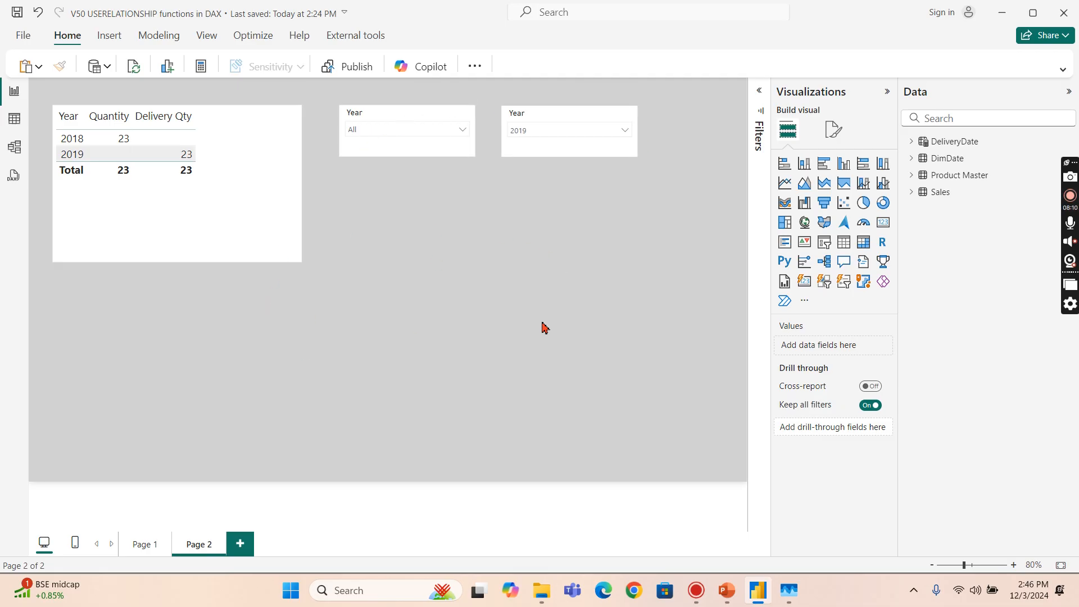
pyautogui.moveTo(955, 175)
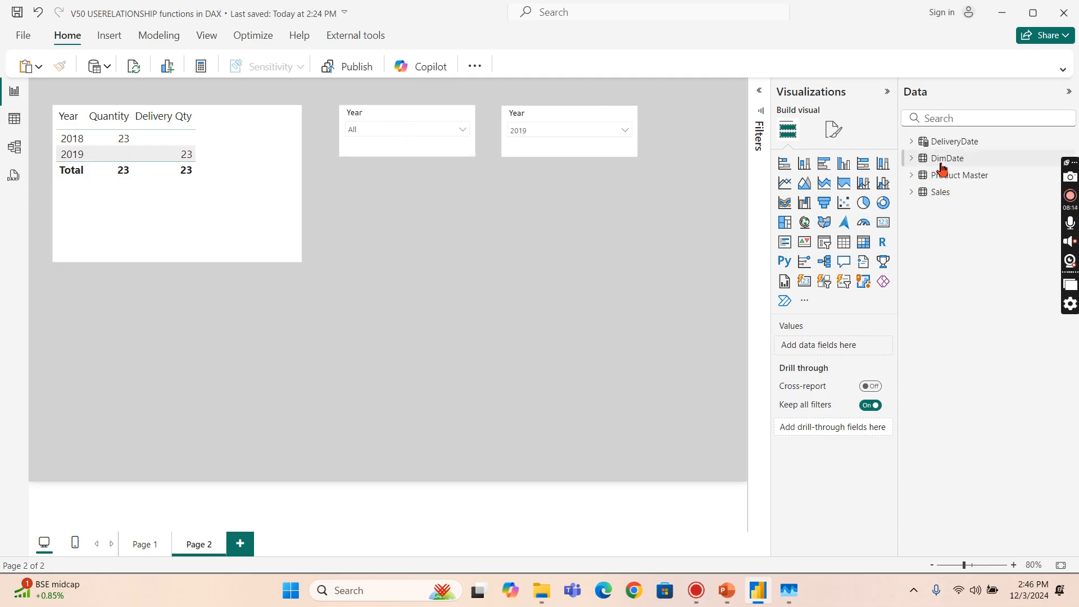
pyautogui.moveTo(394, 243)
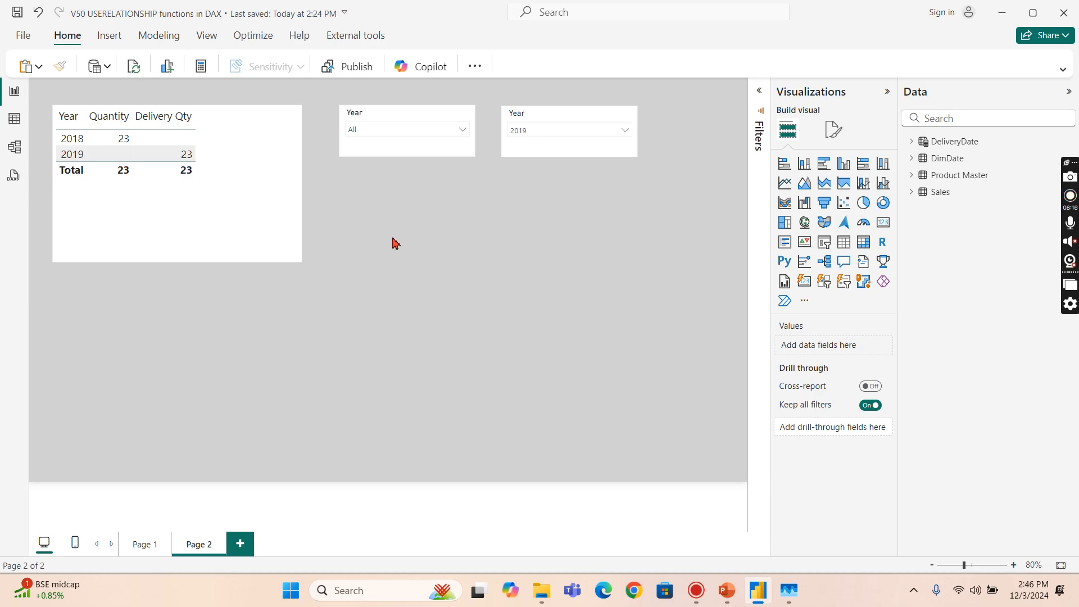
pyautogui.click(569, 131)
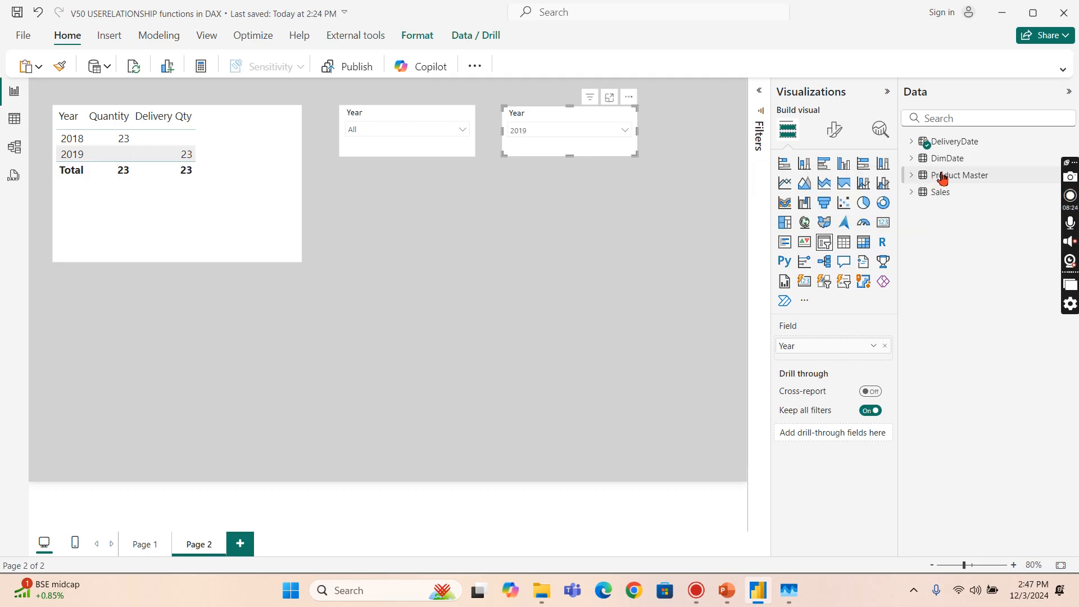
pyautogui.moveTo(639, 277)
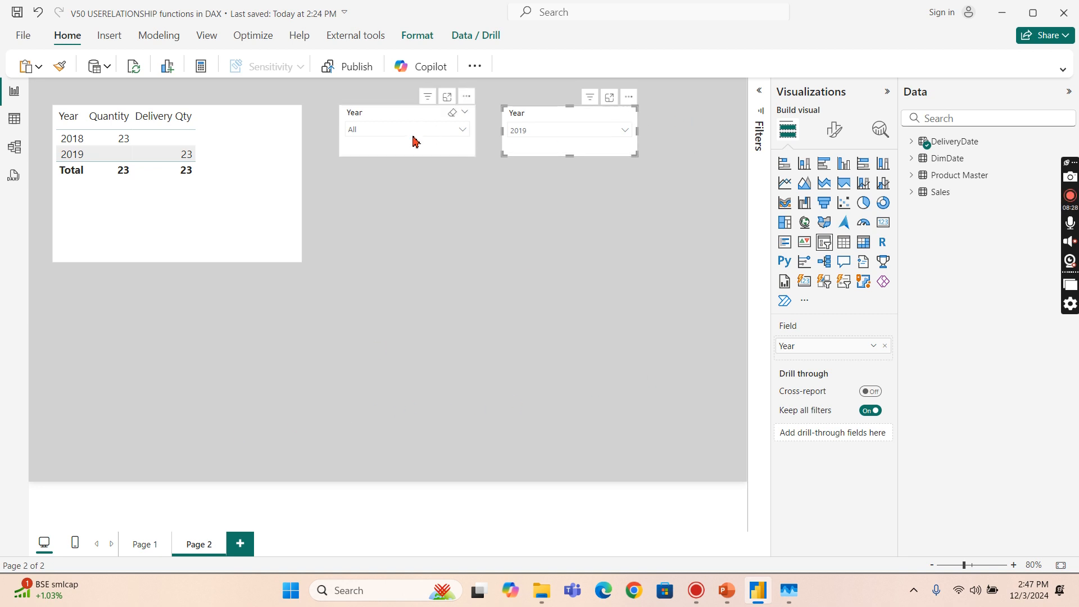
pyautogui.click(13, 147)
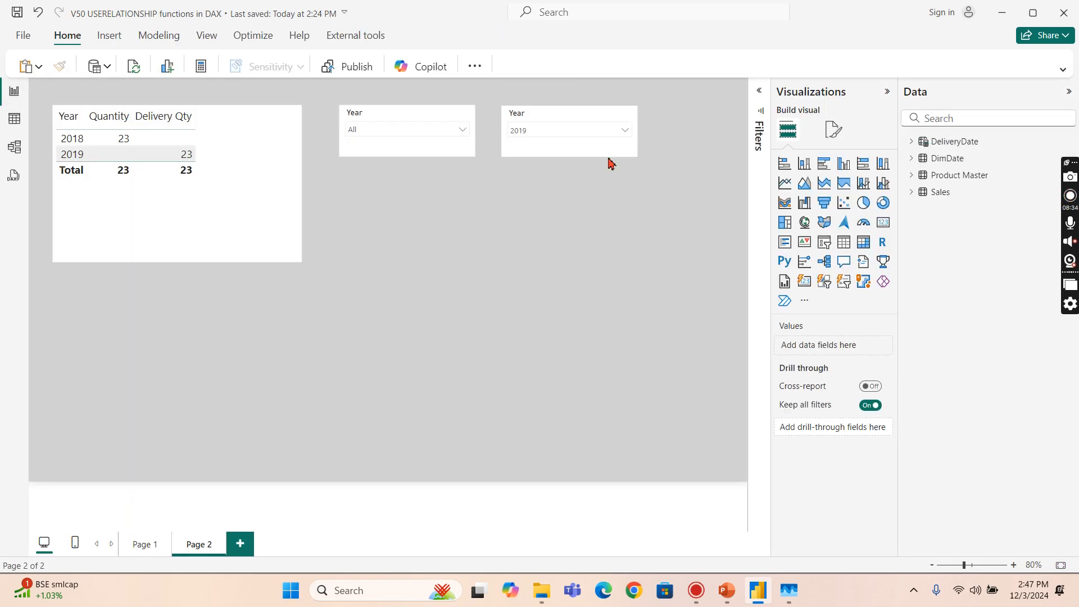
pyautogui.moveTo(530, 312)
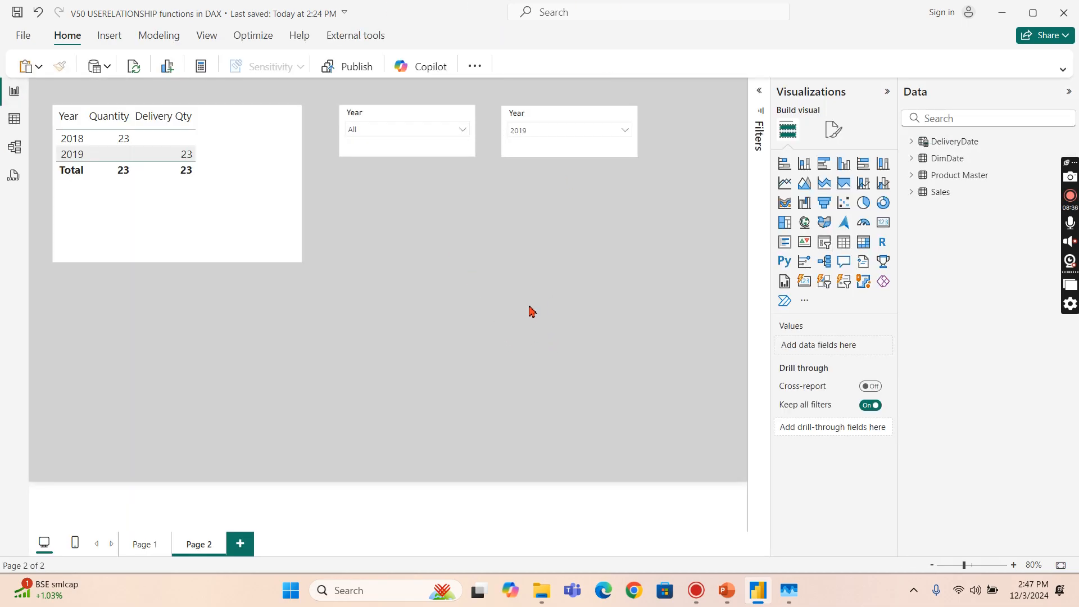